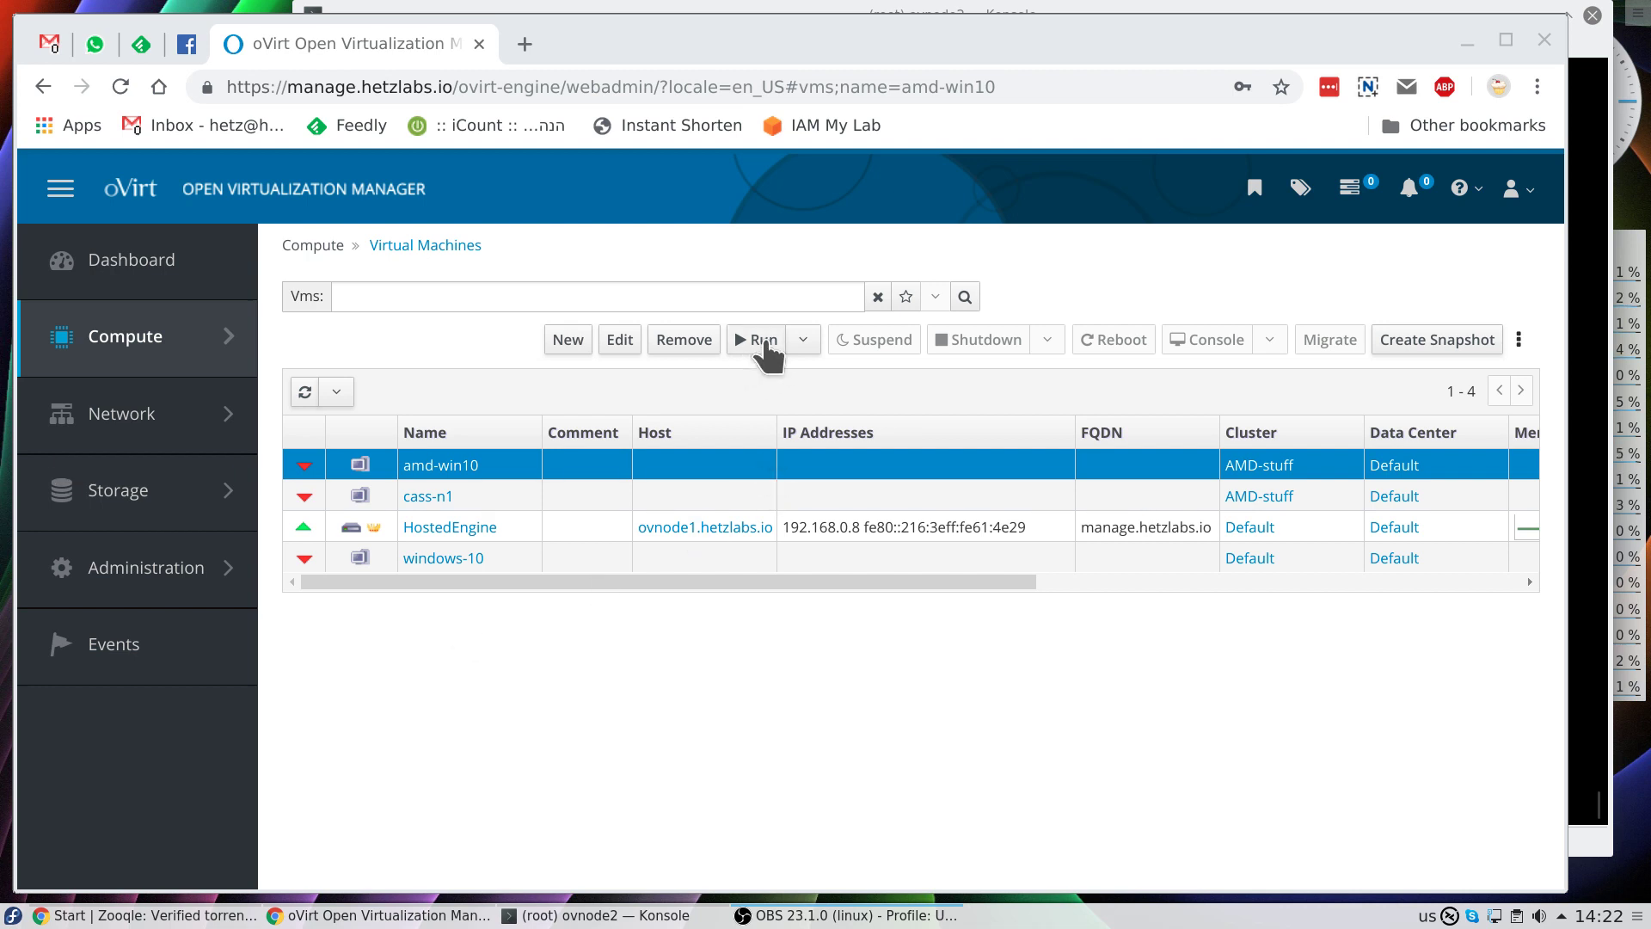
# - Start amd-win10 and request a console, watching the launch fail and the VM stop
pyautogui.click(755, 339)
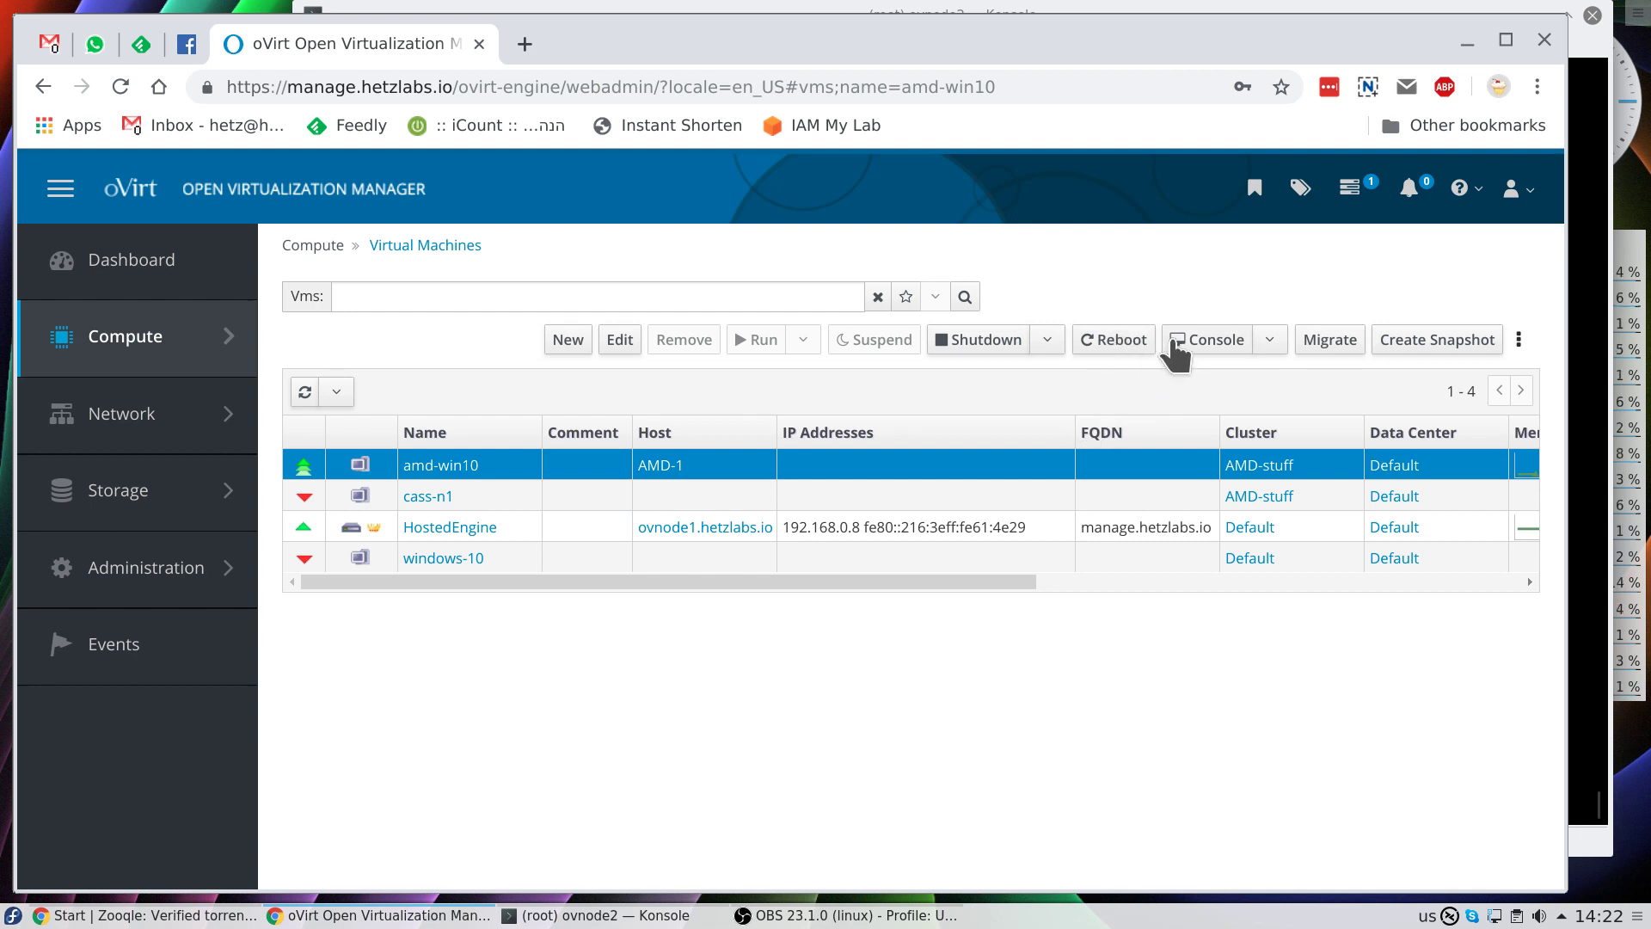
pyautogui.click(1206, 339)
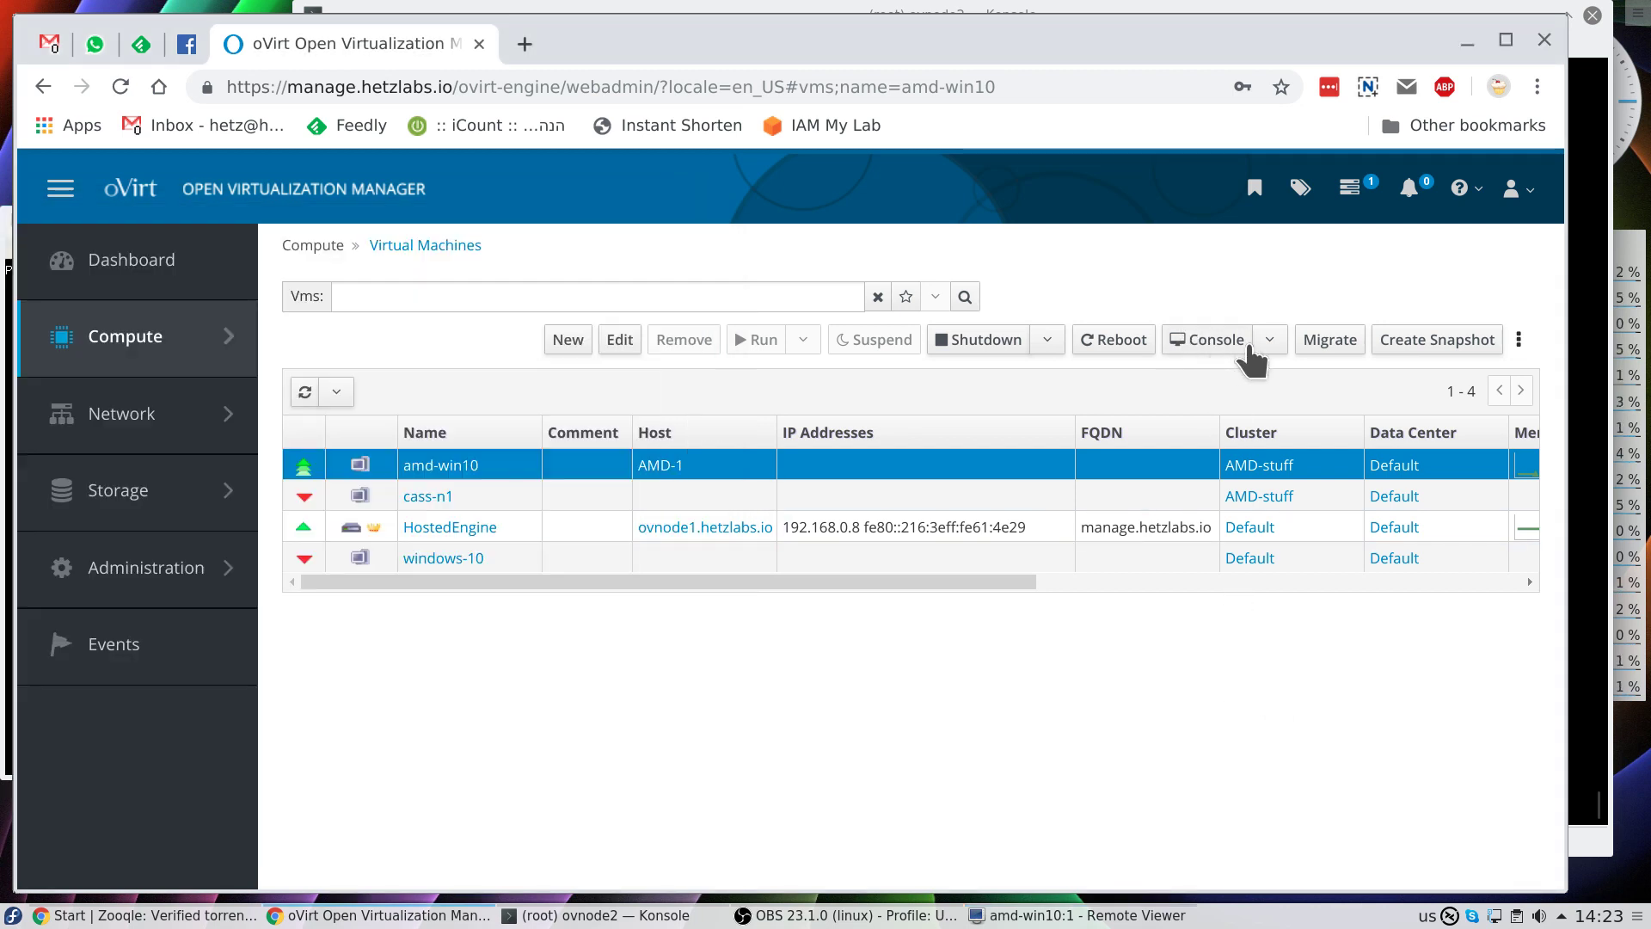
pyautogui.click(1267, 339)
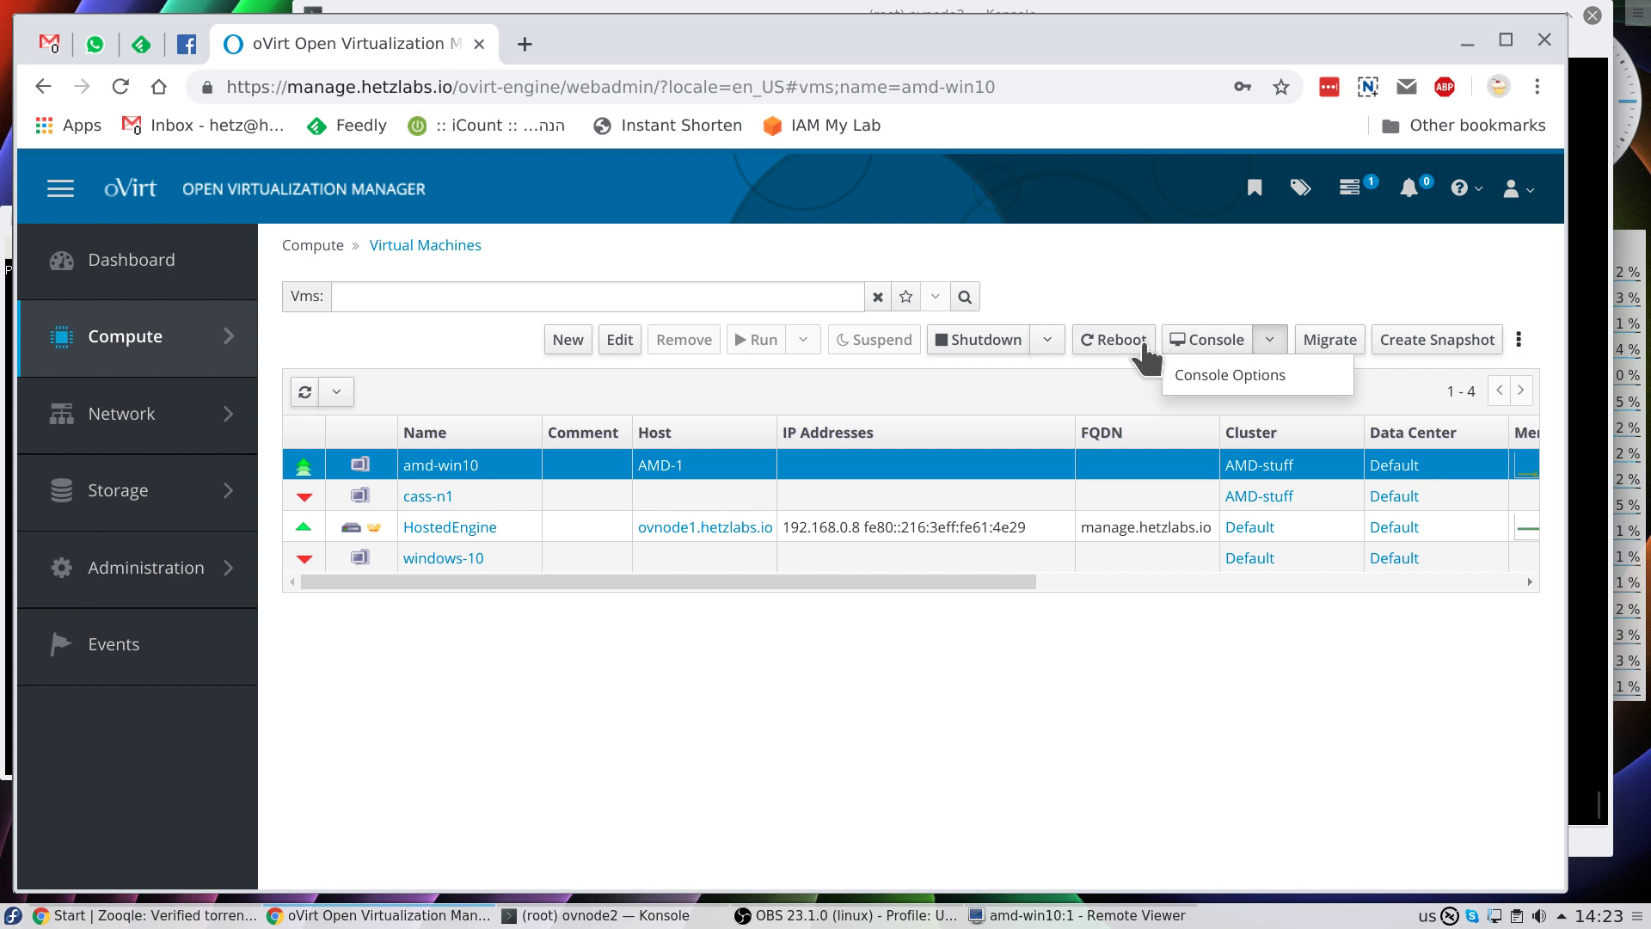
pyautogui.click(1044, 339)
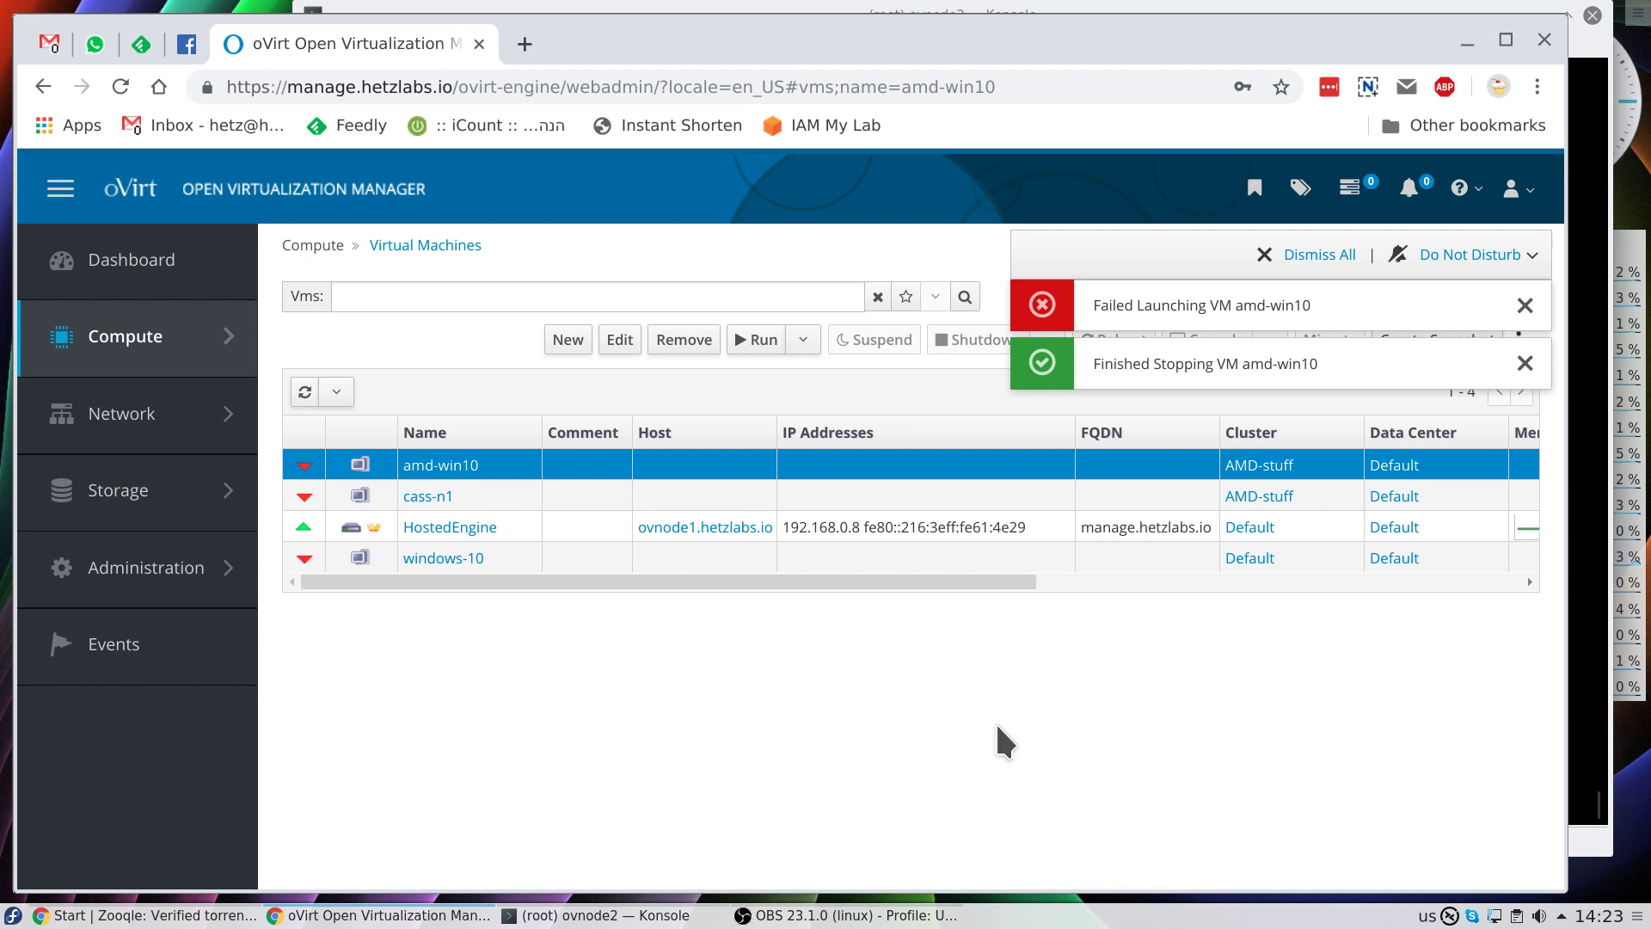
# - Dismiss all the launch-failure notifications
pyautogui.click(1318, 255)
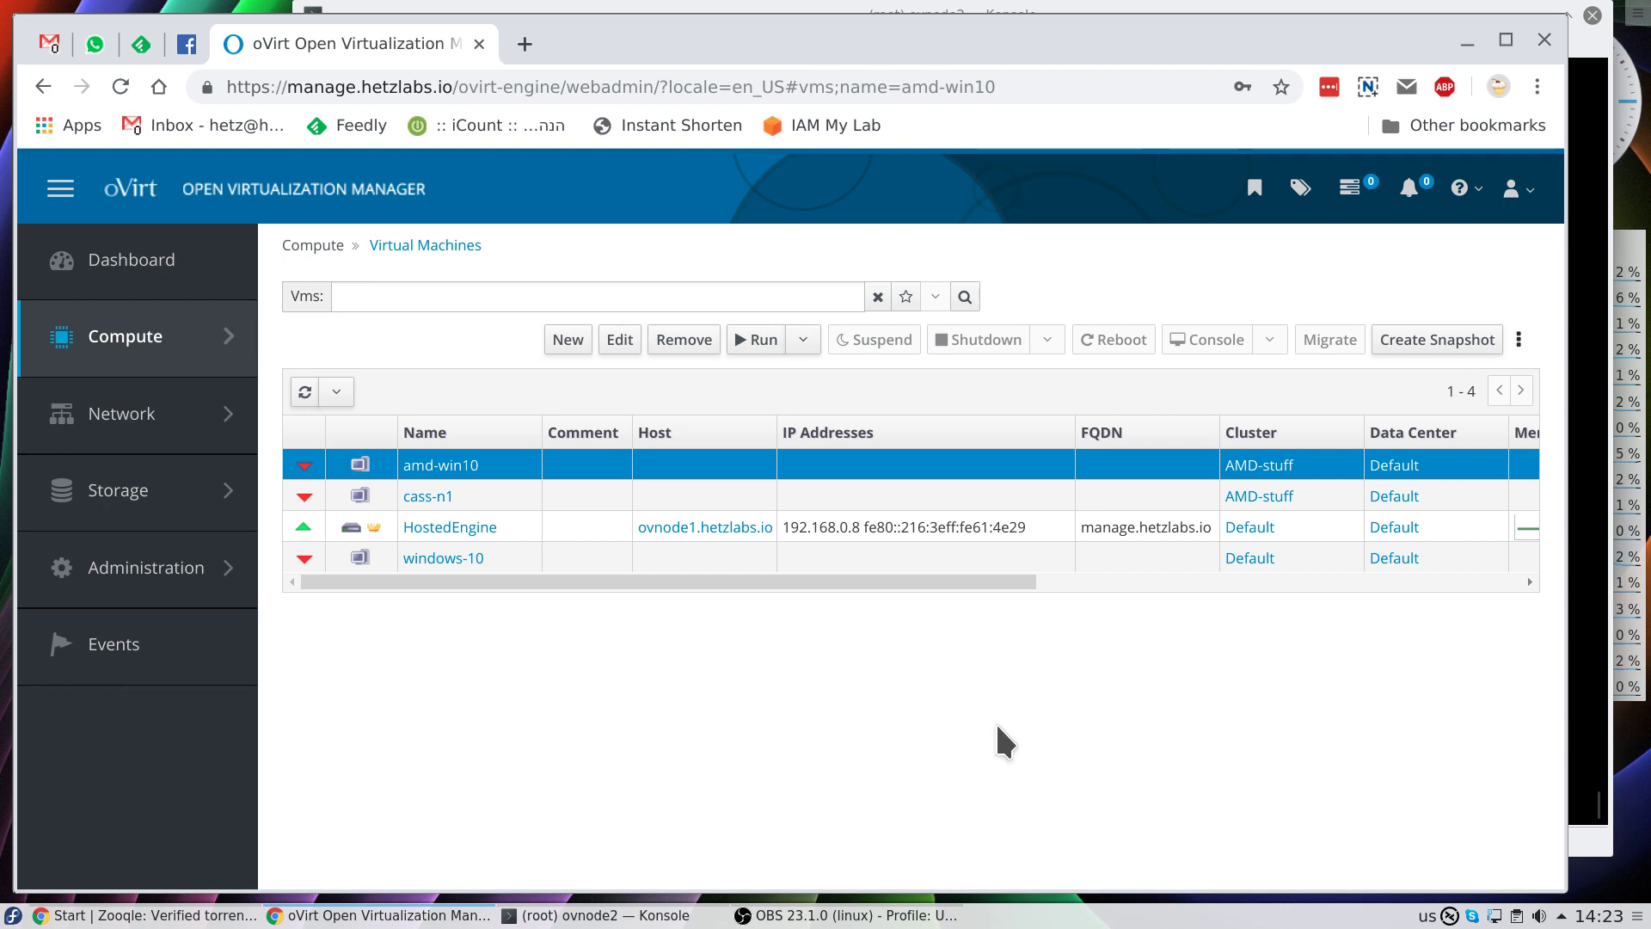
pyautogui.moveTo(695, 20)
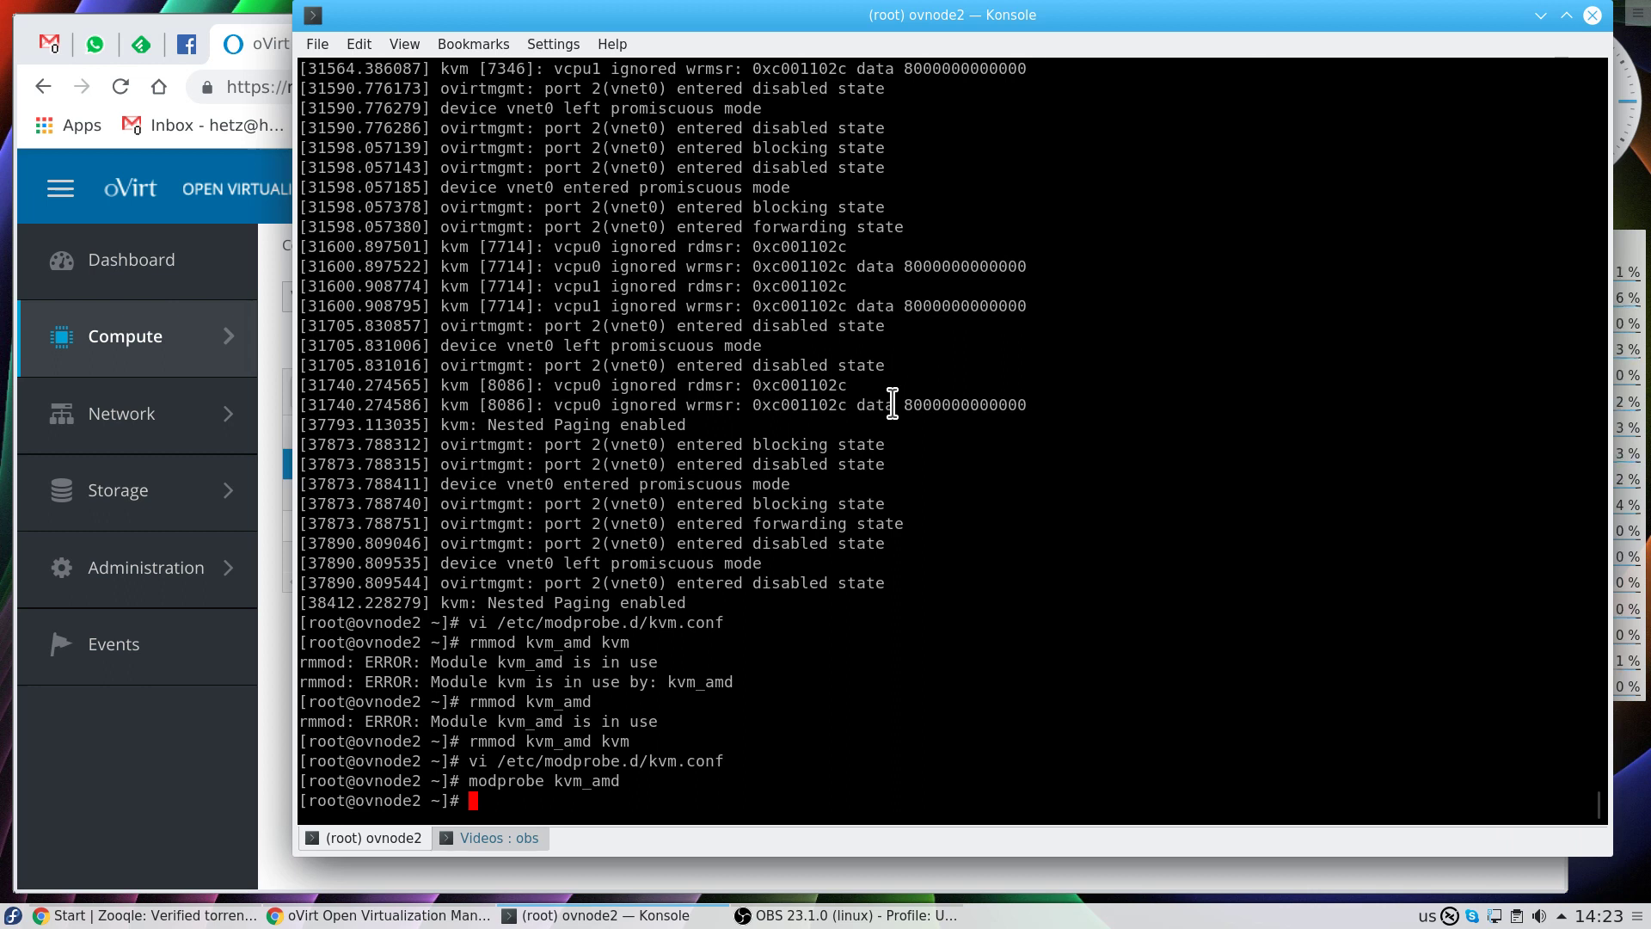
# - Confirm the AMD Ryzen 5 2600 CPU with lscpu, unload kvm_amd and kvm, and verify with lsmod | grep kvm
pyautogui.write('lscp')
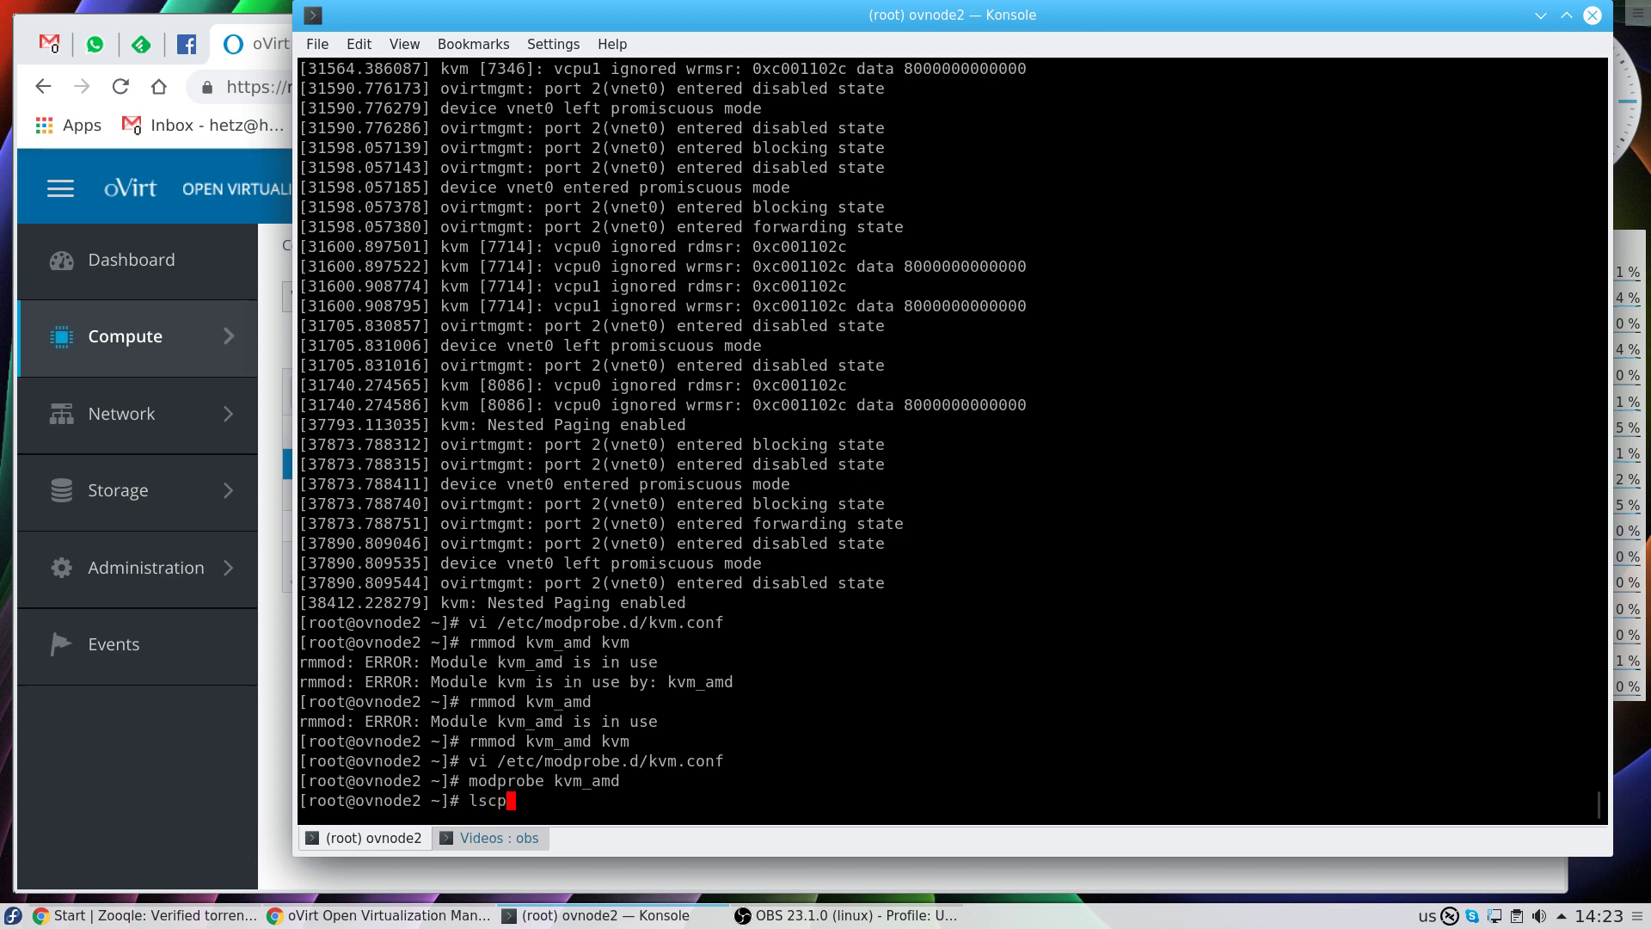
pyautogui.press('Return')
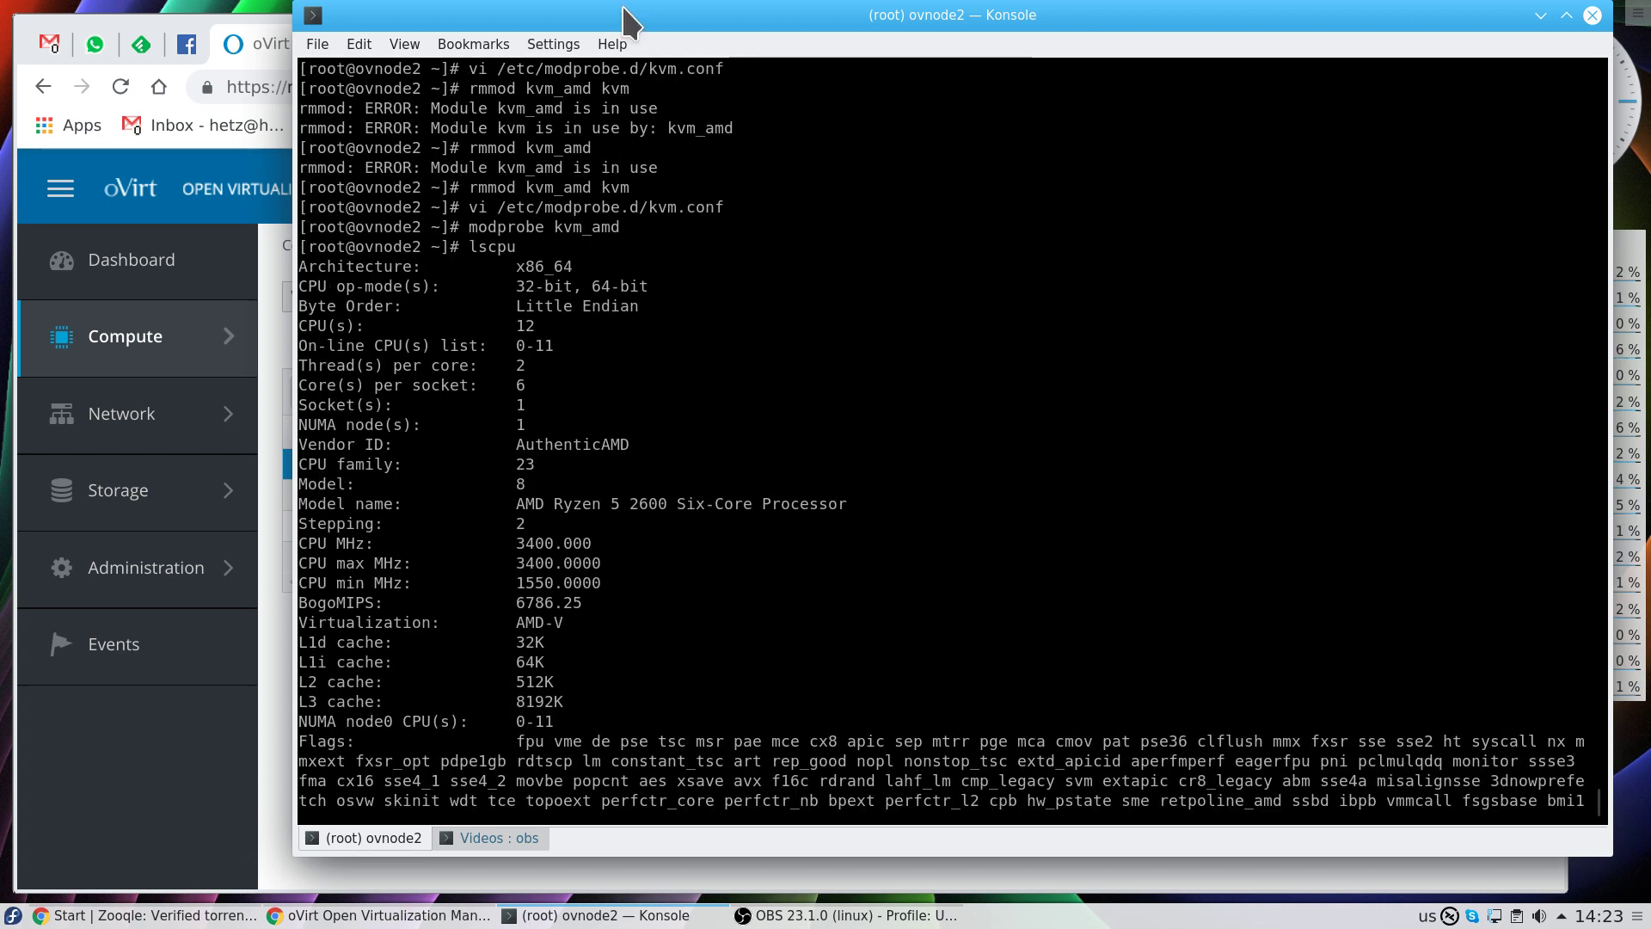
pyautogui.scroll(-3)
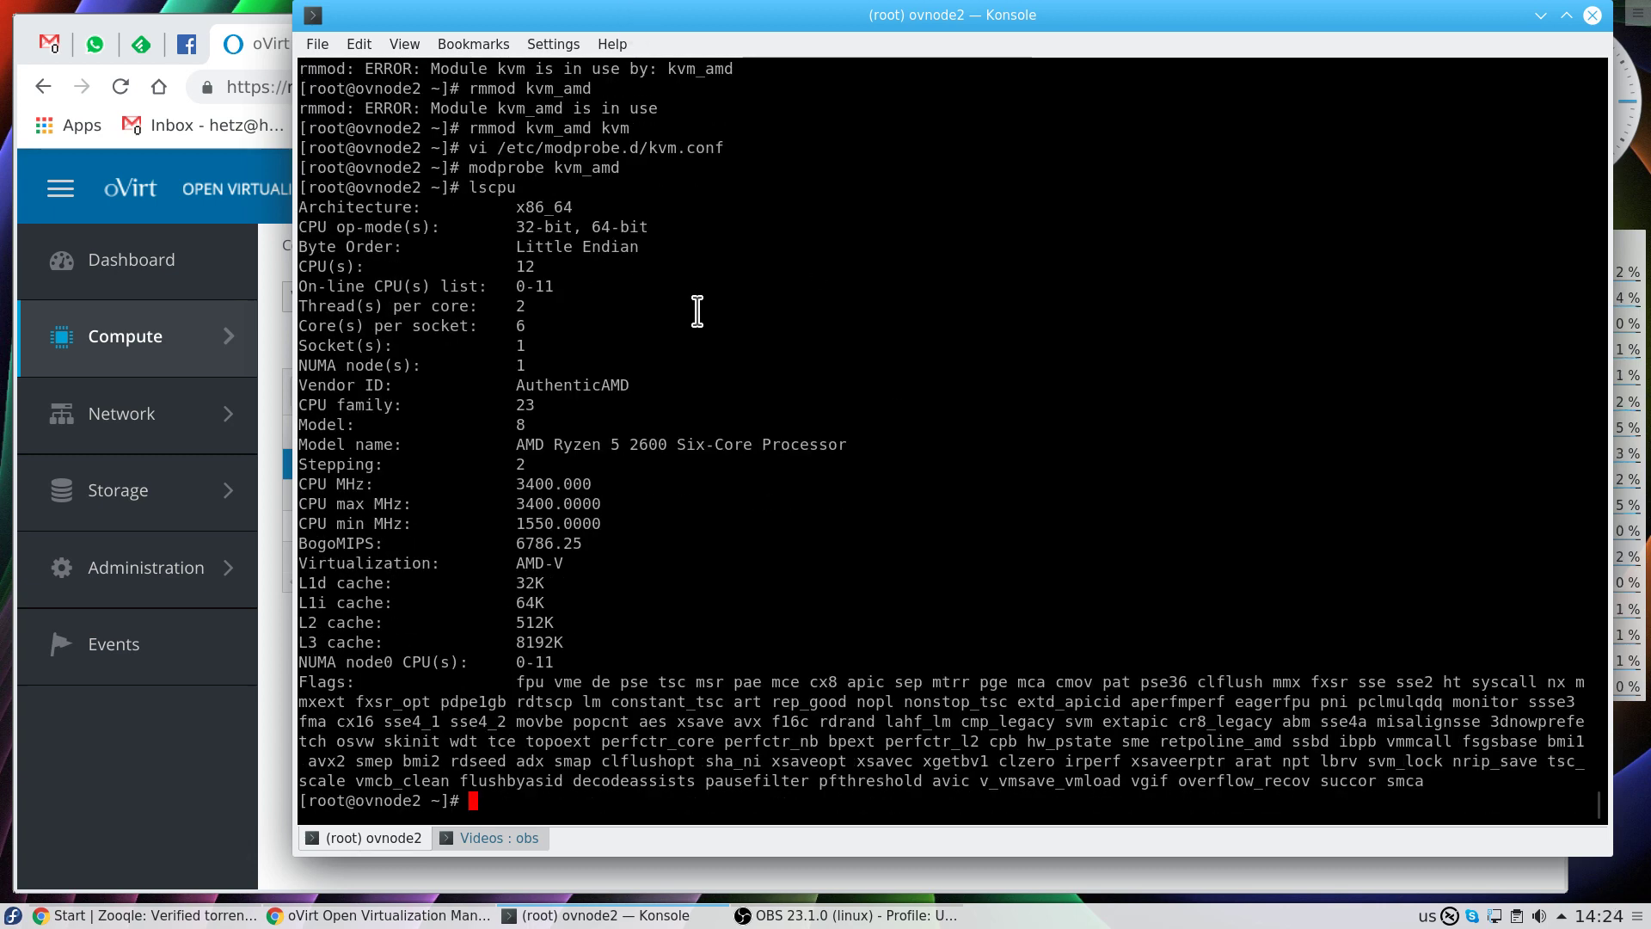
pyautogui.write('rmmo')
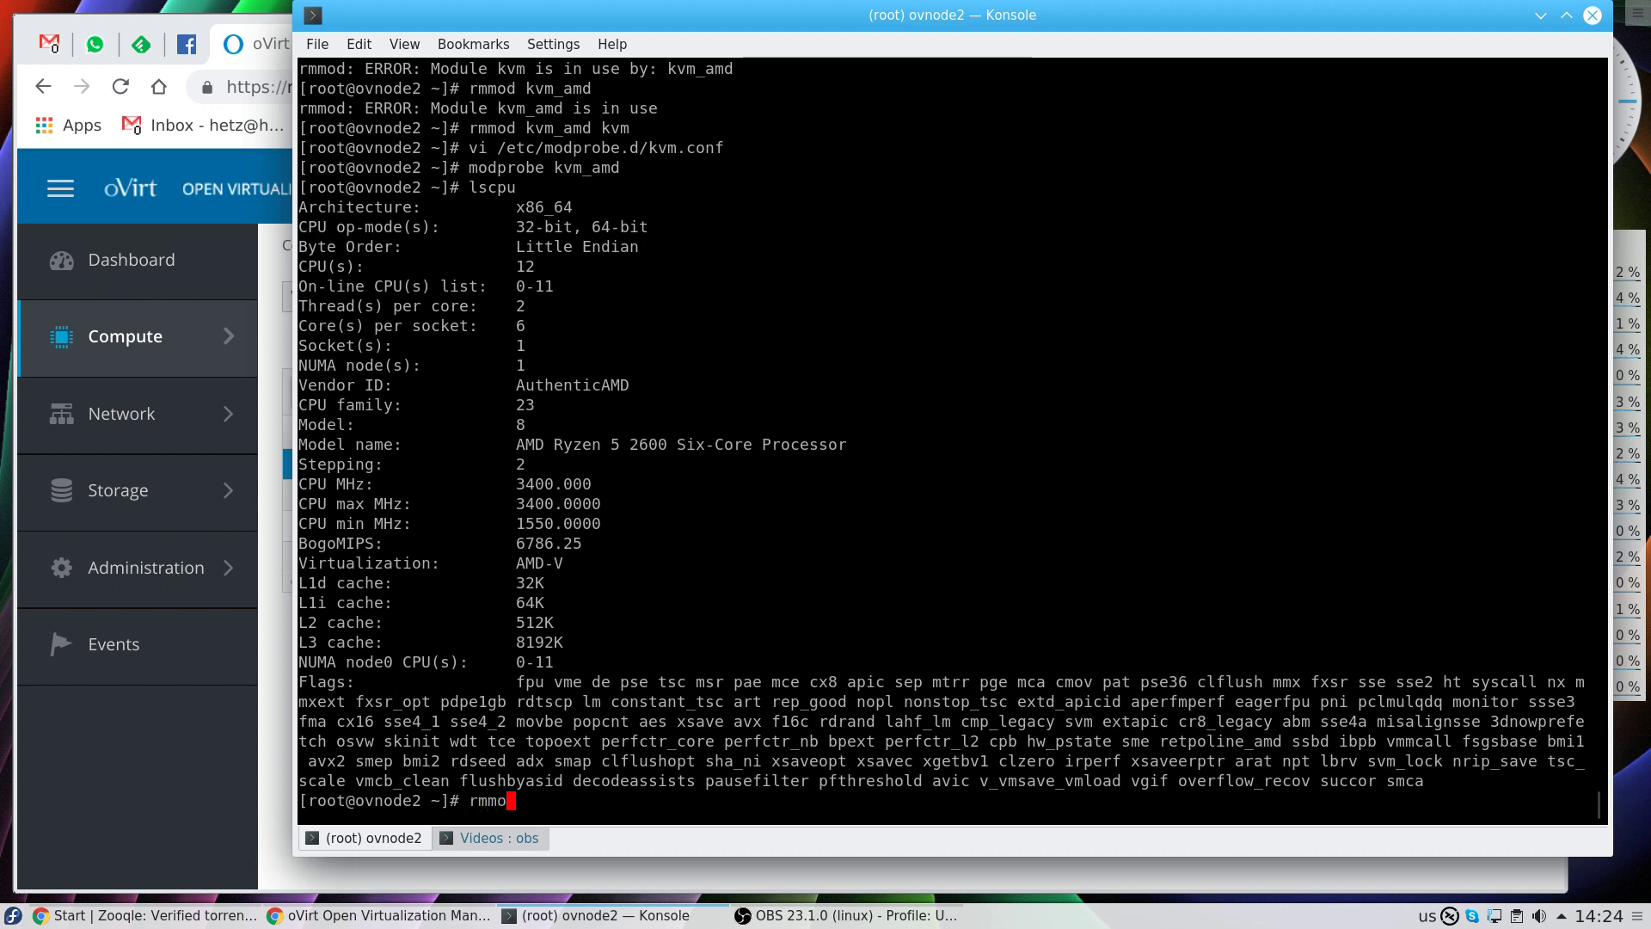
pyautogui.write('d kvm_amd kvm')
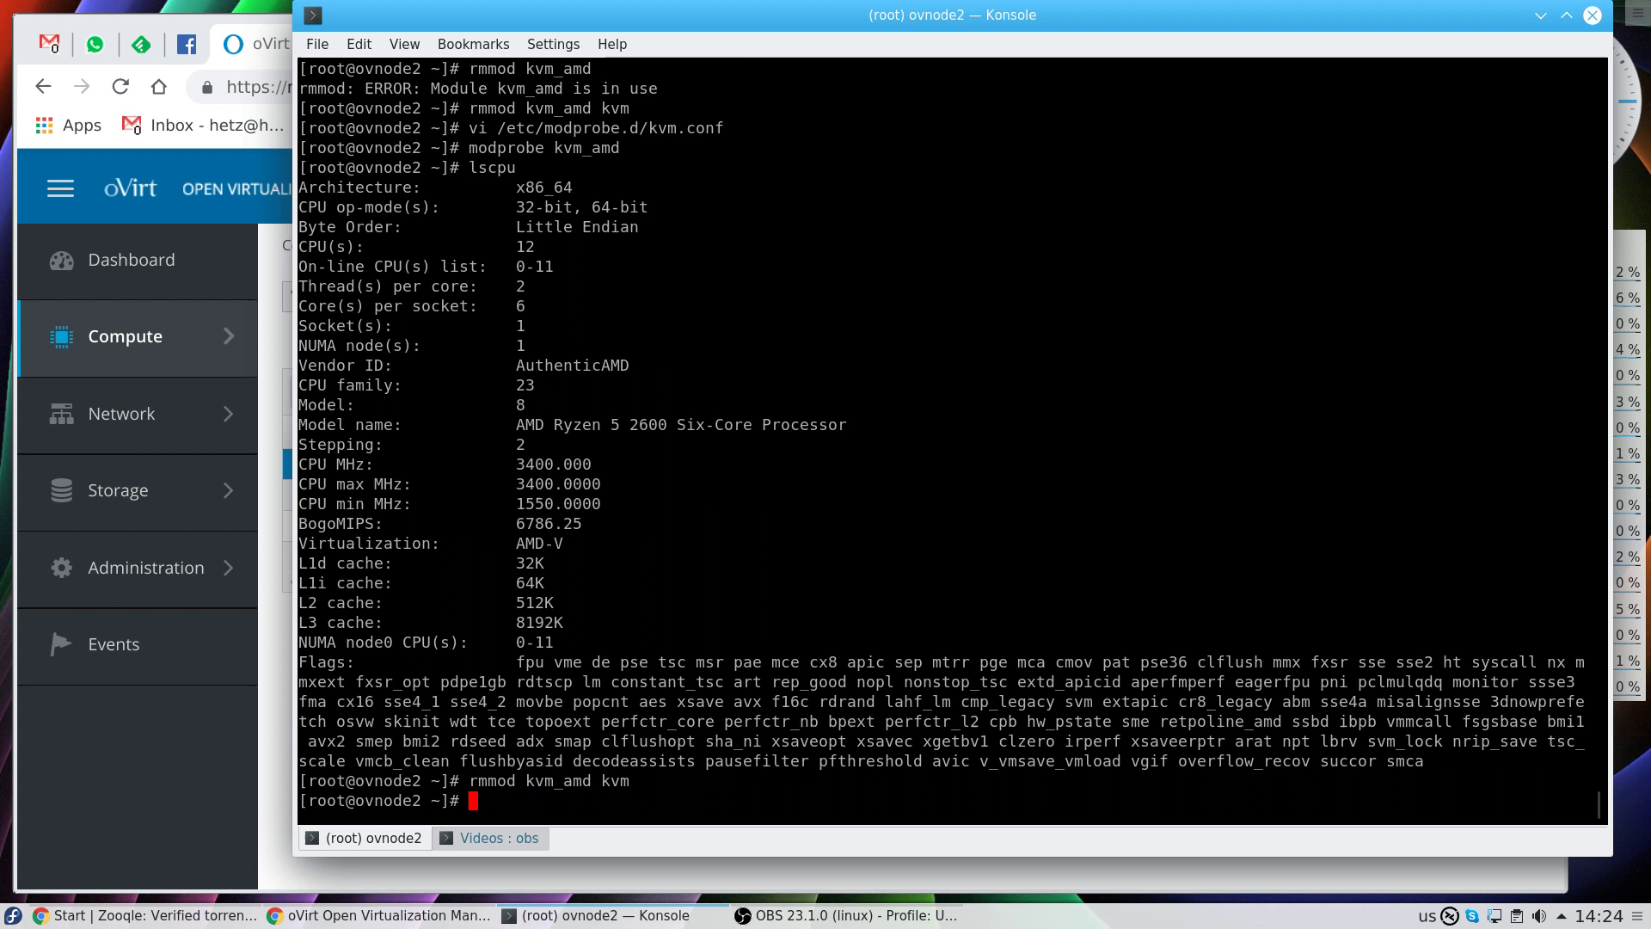
pyautogui.write('lsmod | grep')
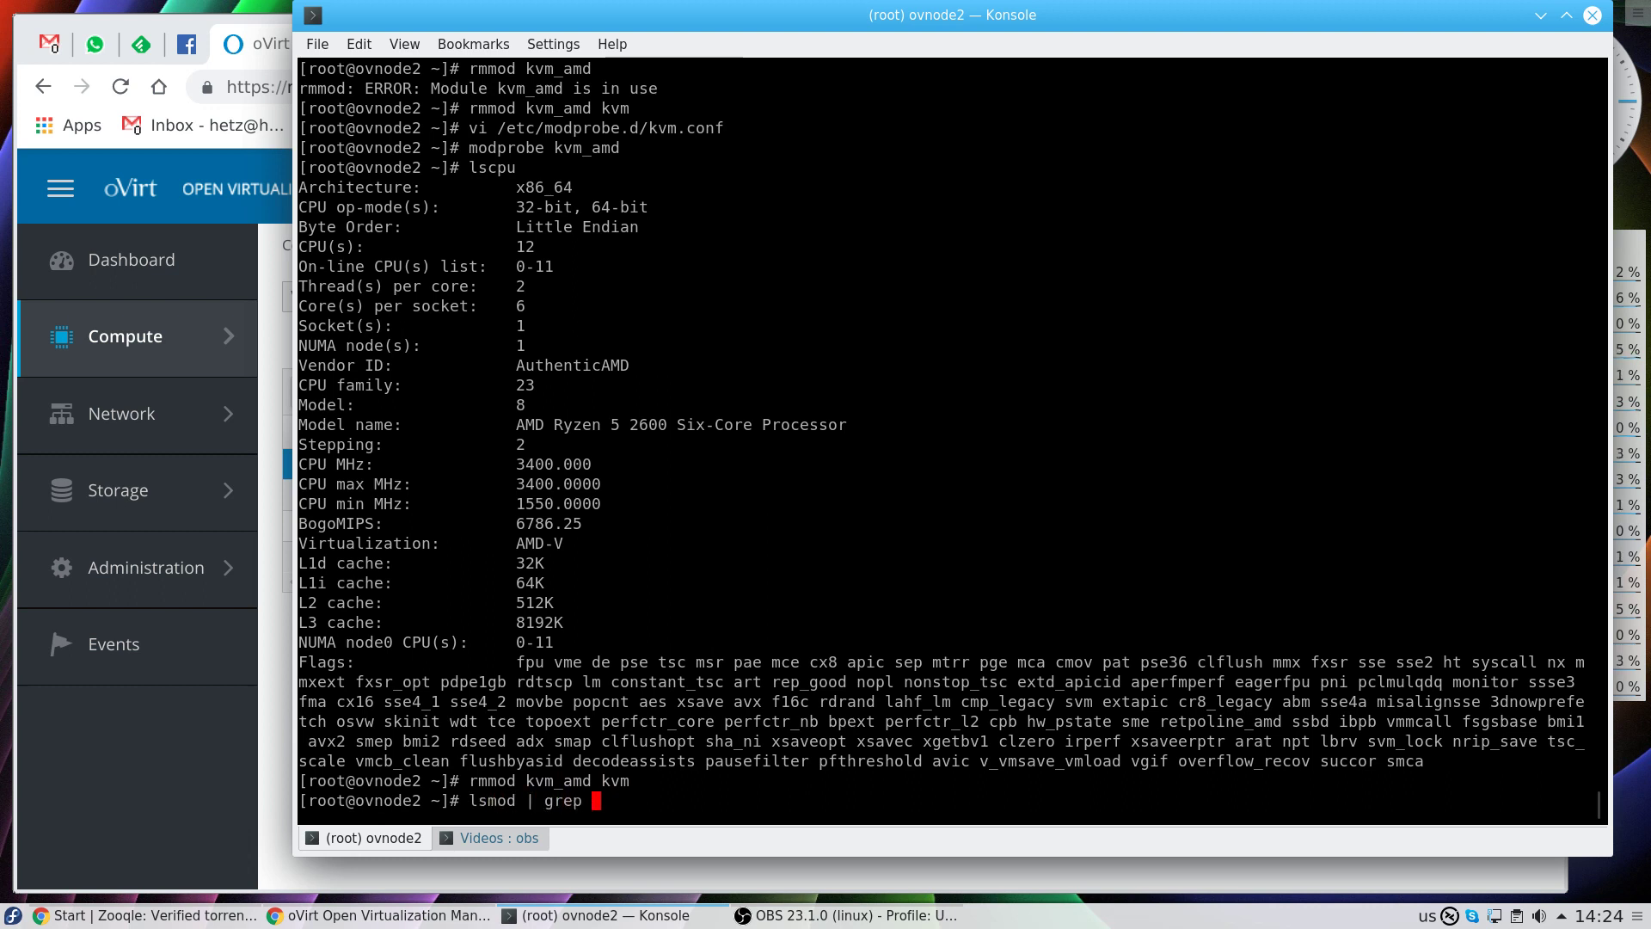
pyautogui.press('Return')
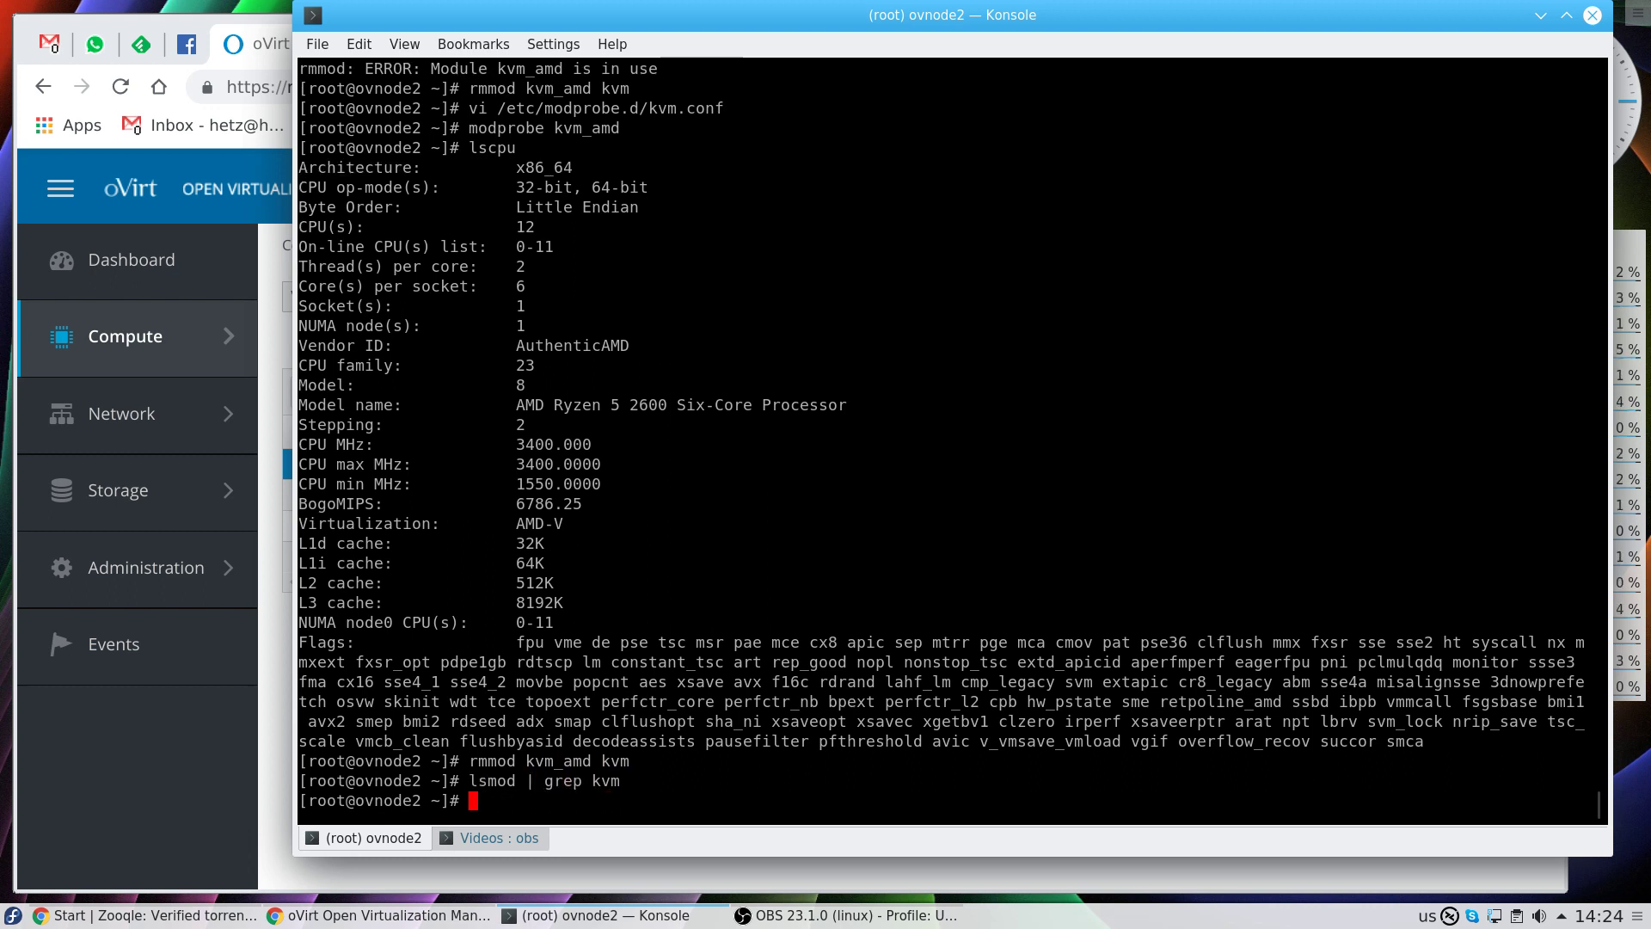
# - Edit /etc/modprobe.d/kvm.conf in vi to enable KVM ignore_msrs
pyautogui.write('vi')
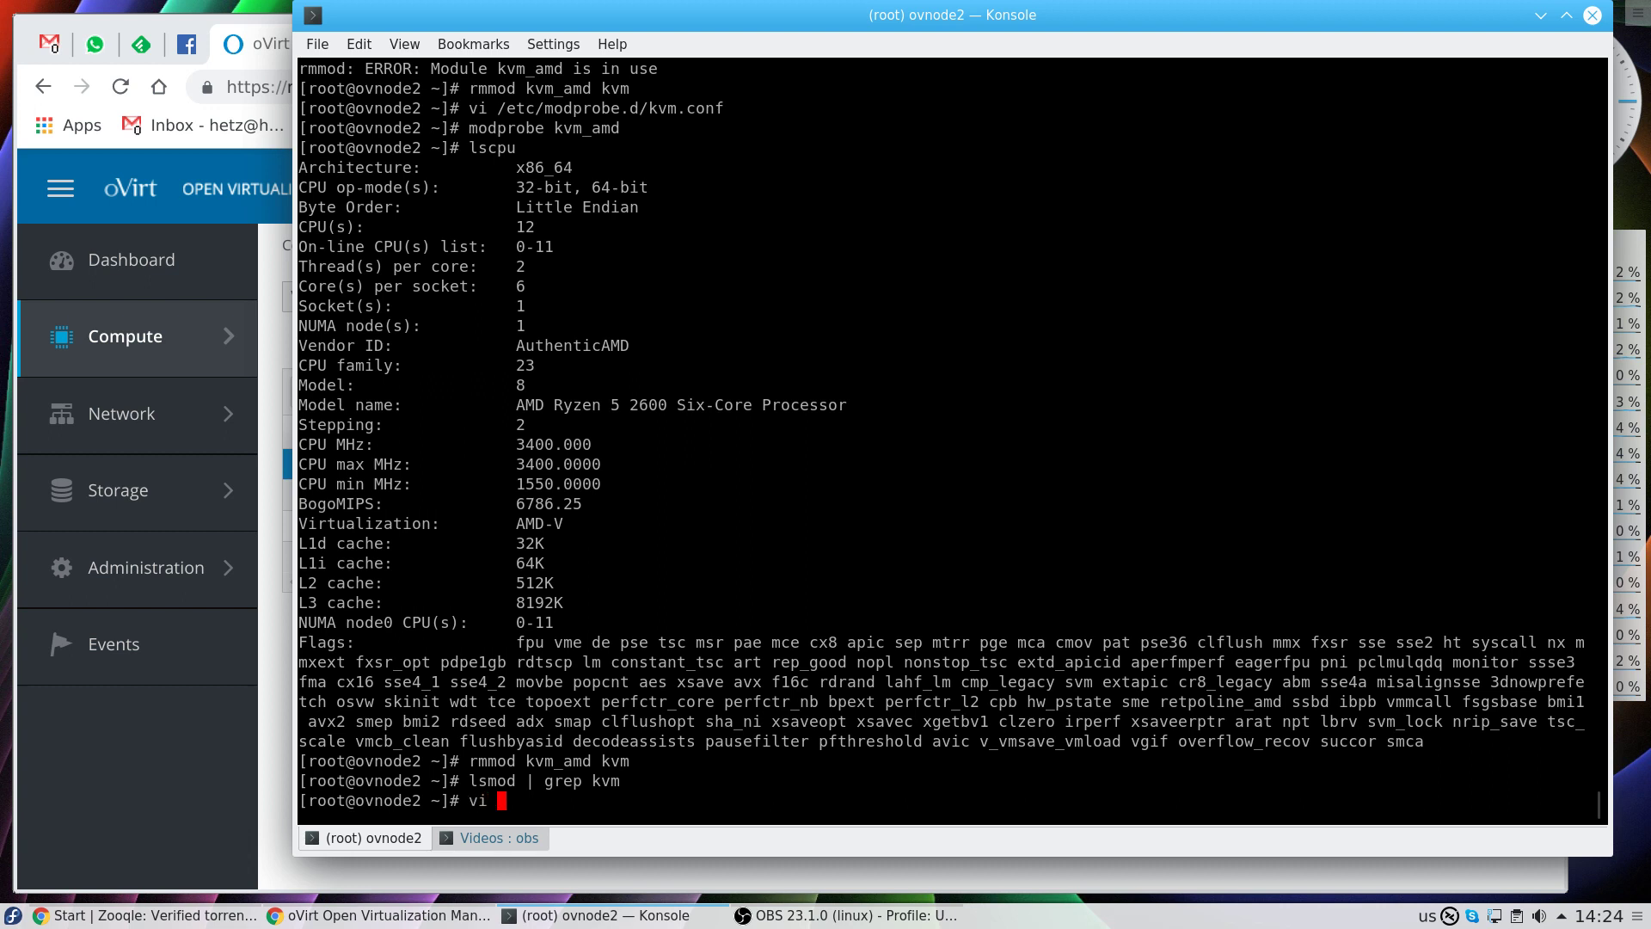
pyautogui.write('/etc/modprobe.d/kvm.conf')
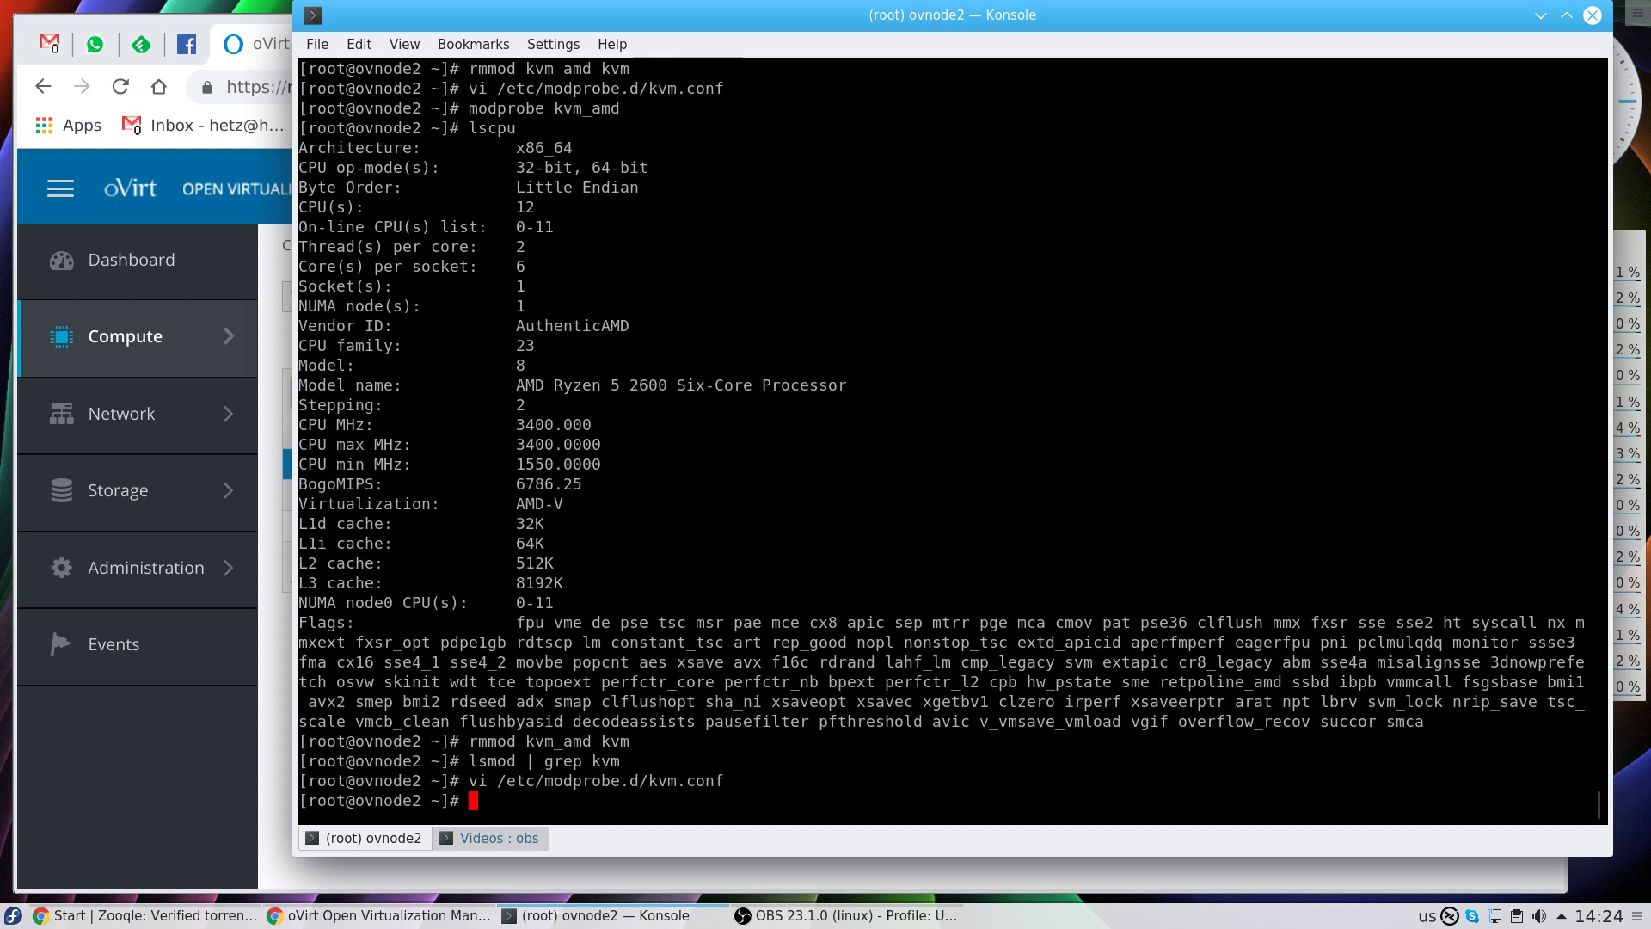
# - Reload kvm_amd with modprobe and confirm kvm_amd, kvm and irqbypass are loaded
pyautogui.write('modprobe kvm_amd')
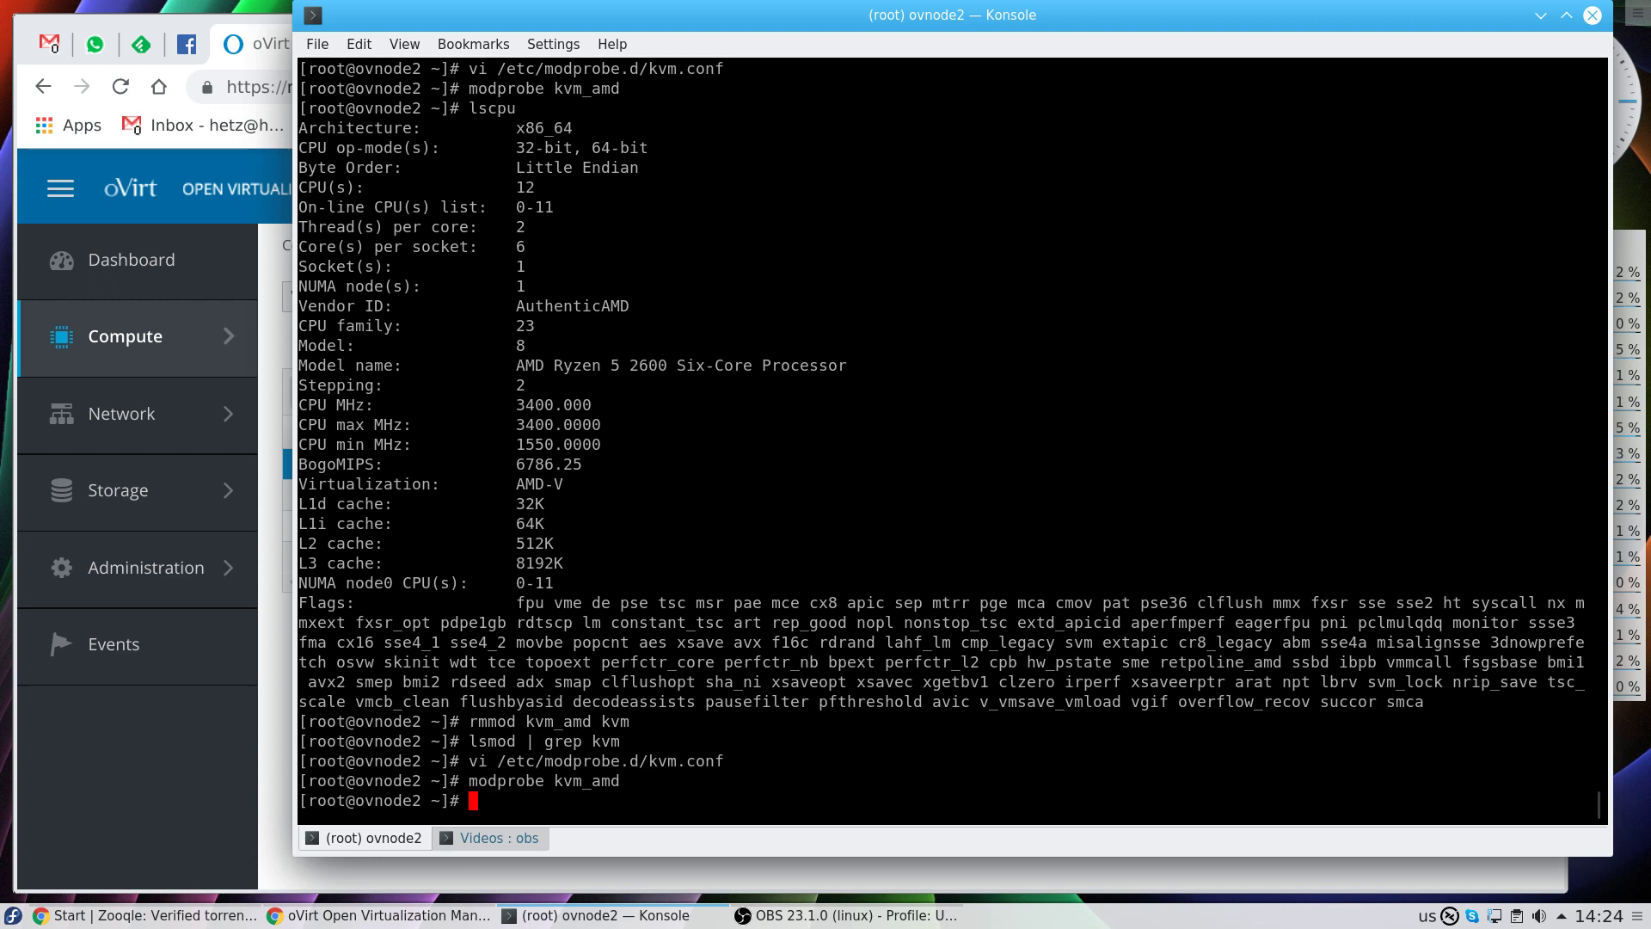
pyautogui.write('lsmod | grep kvm')
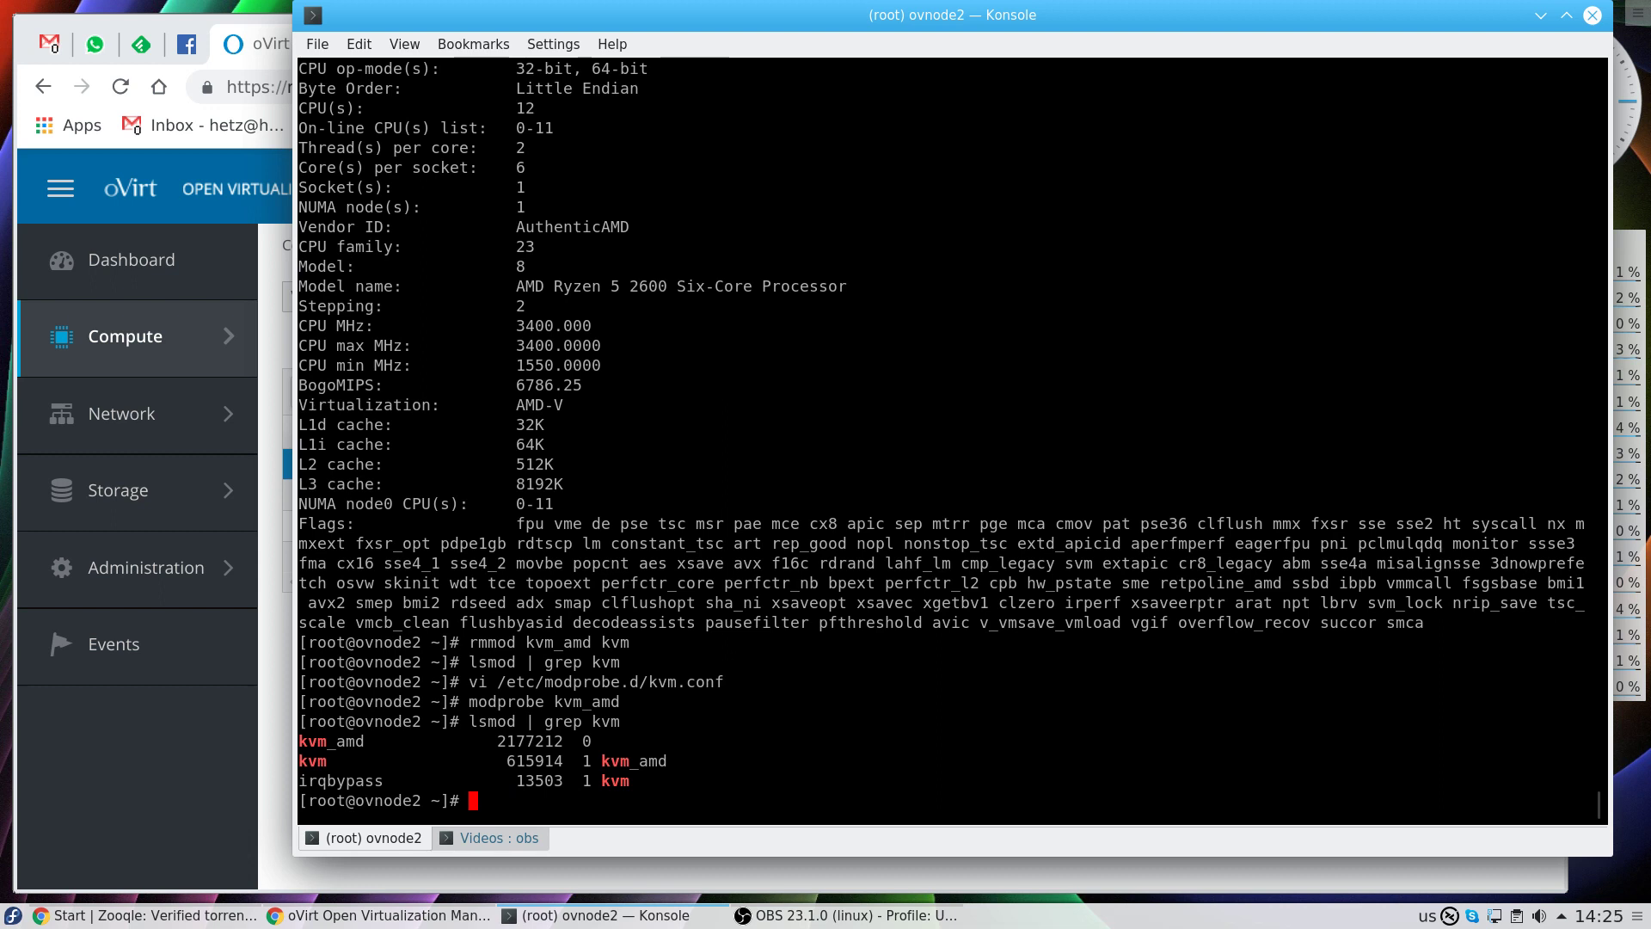
pyautogui.moveTo(540, 303)
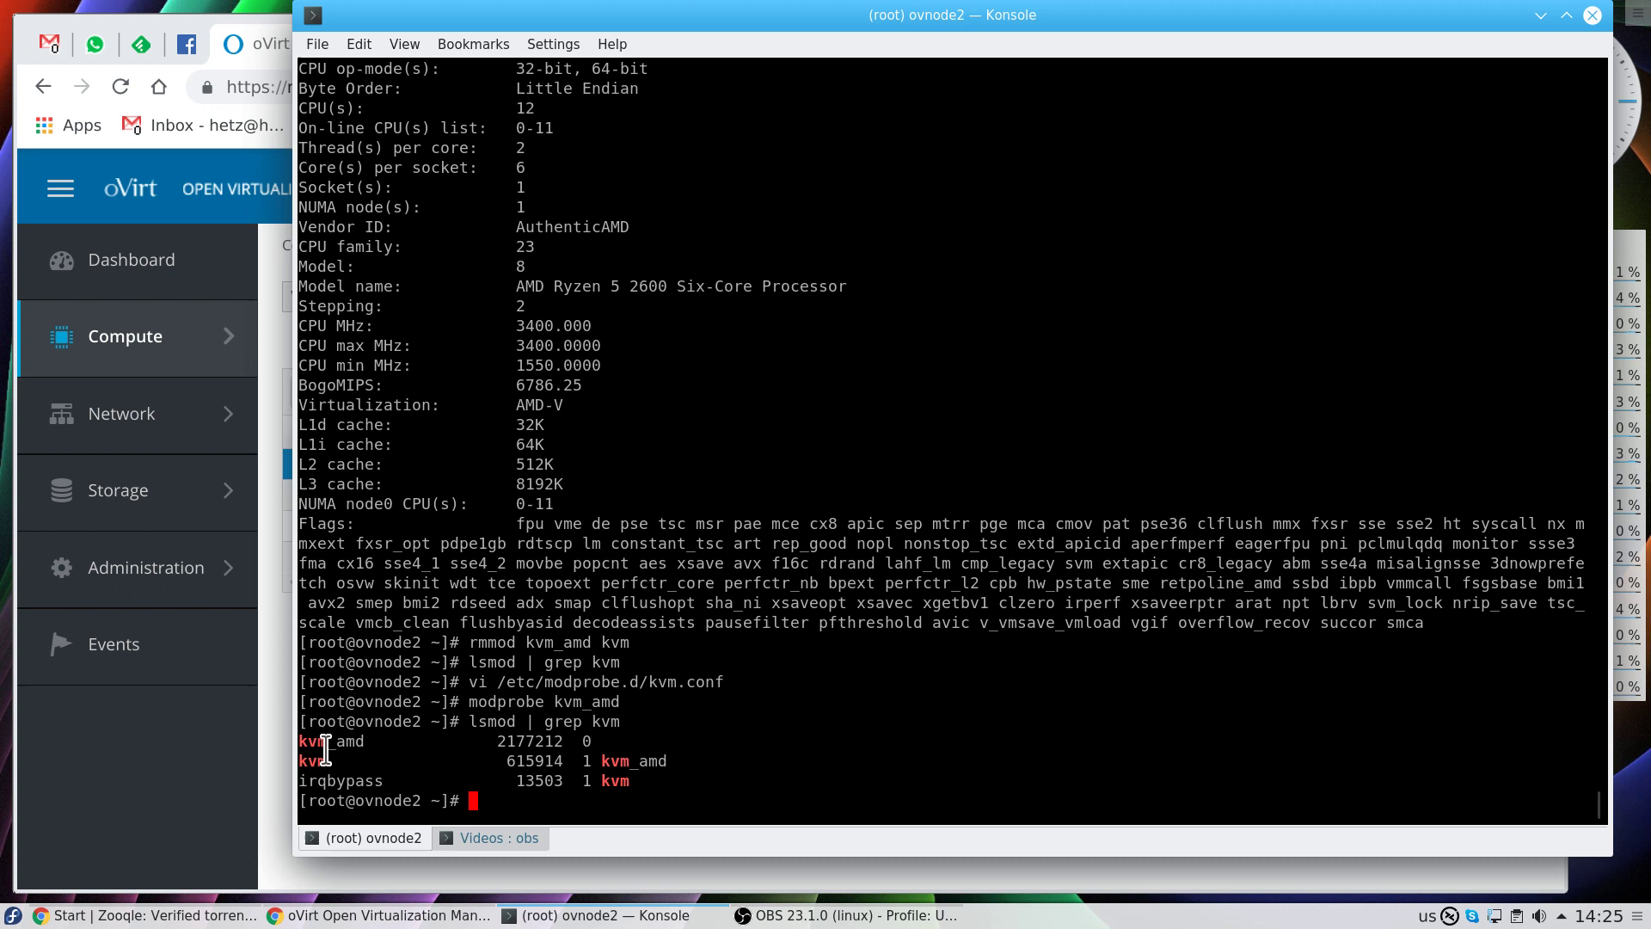
pyautogui.moveTo(798, 777)
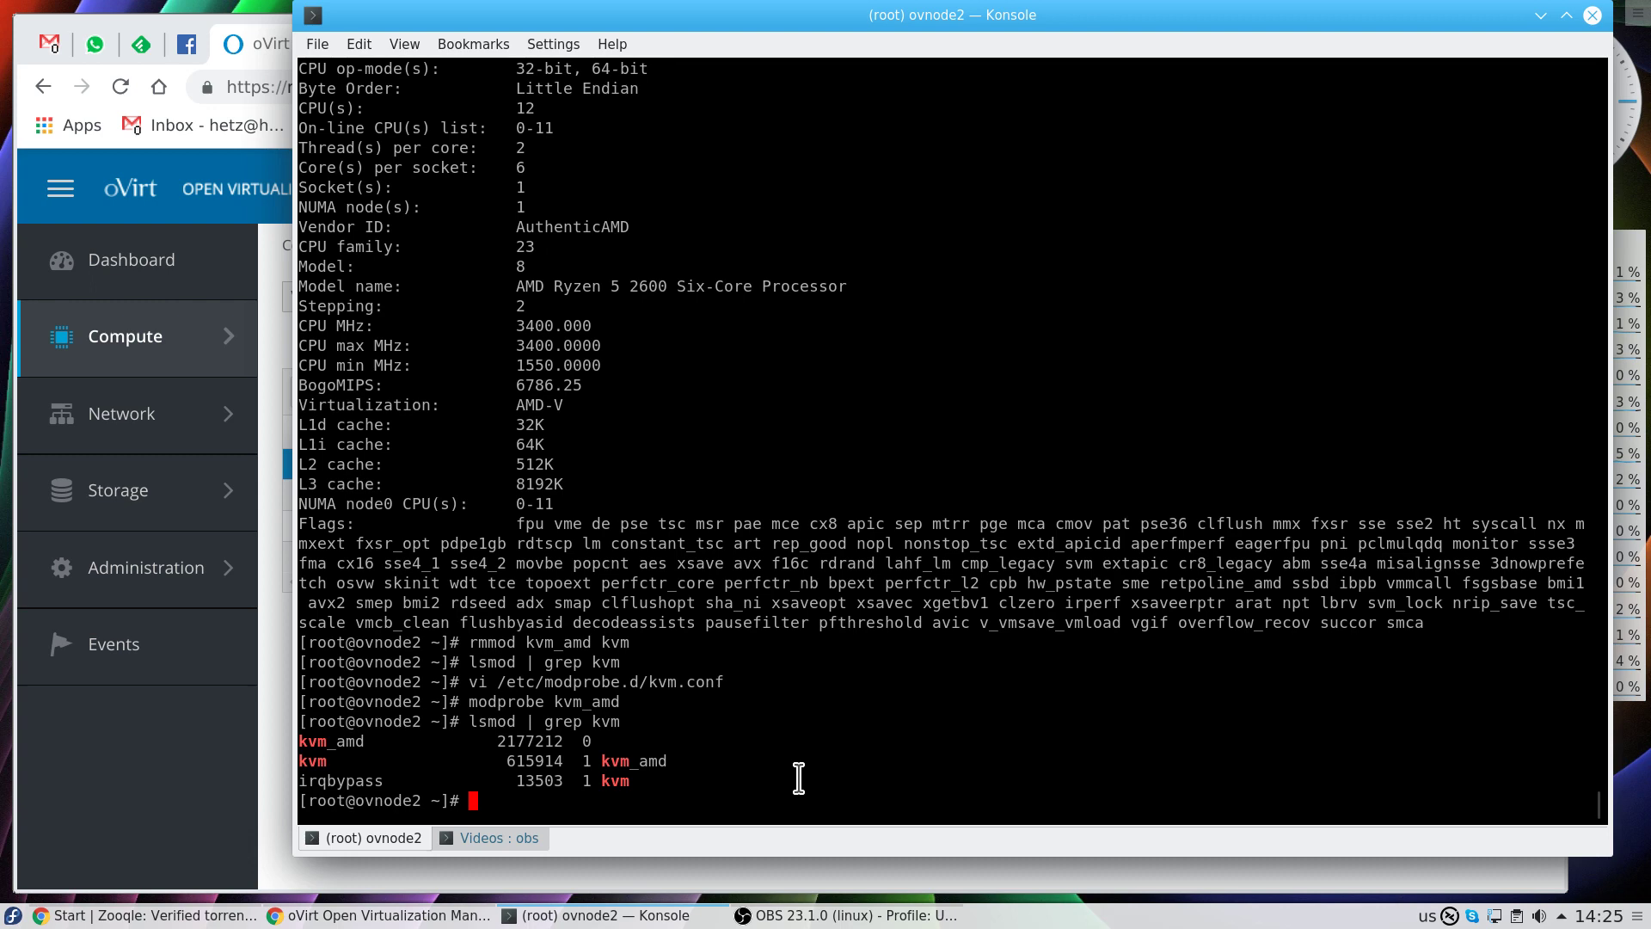
pyautogui.moveTo(612, 712)
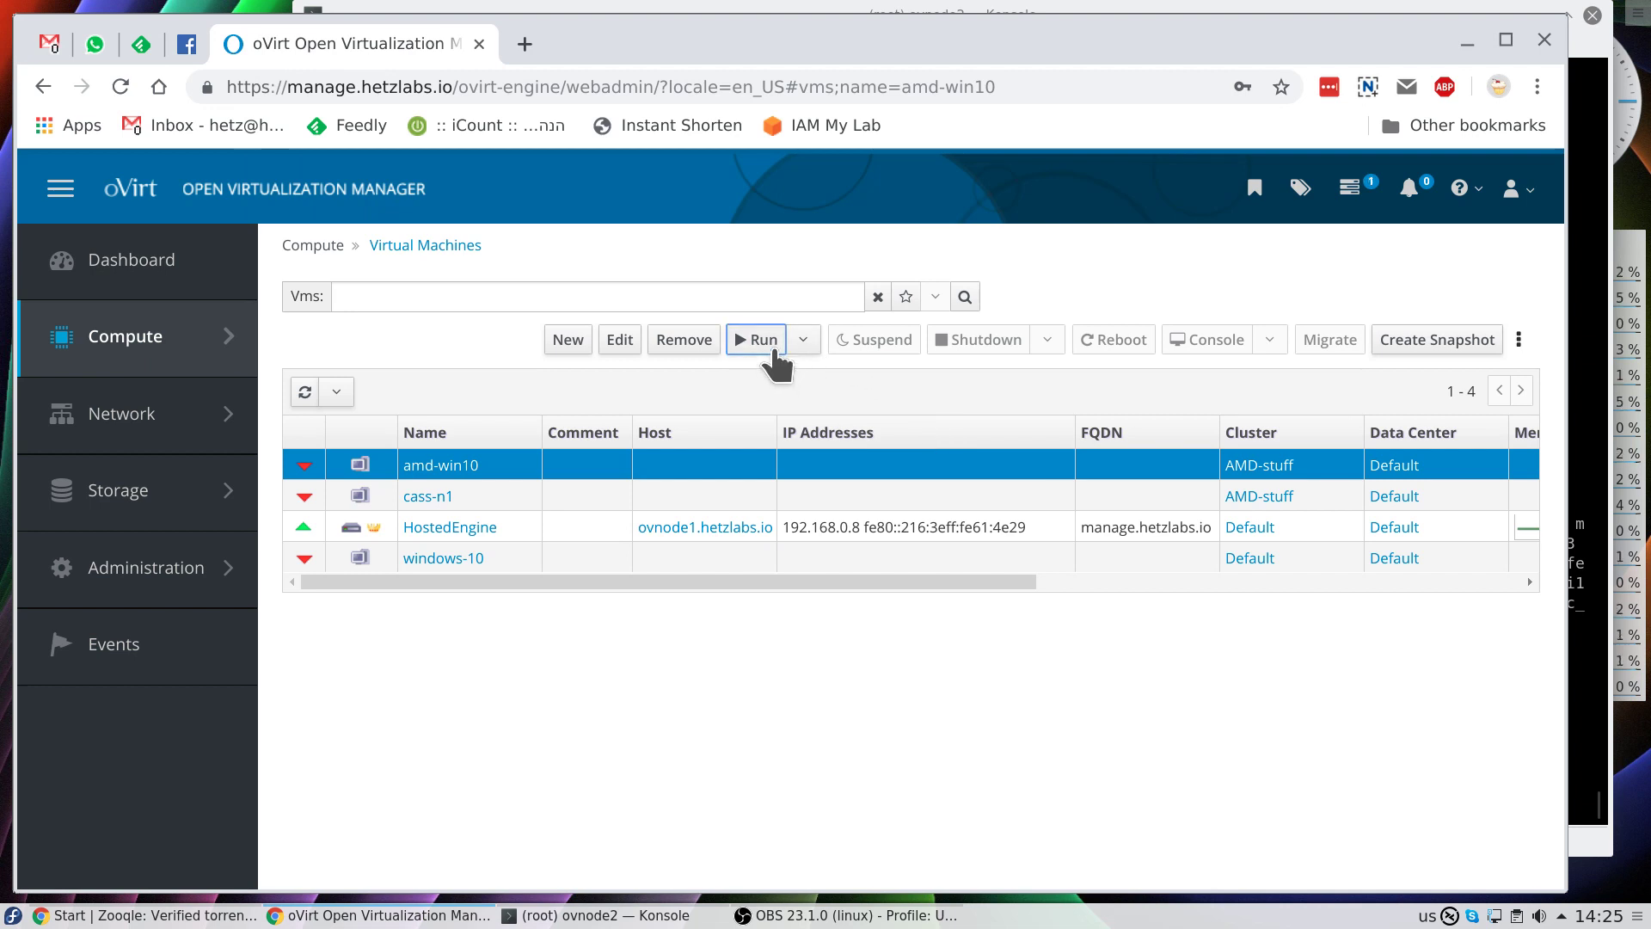
# - Start amd-win10 on host AMD-1 and open its downloaded console.vv to reach Windows Setup
pyautogui.click(755, 339)
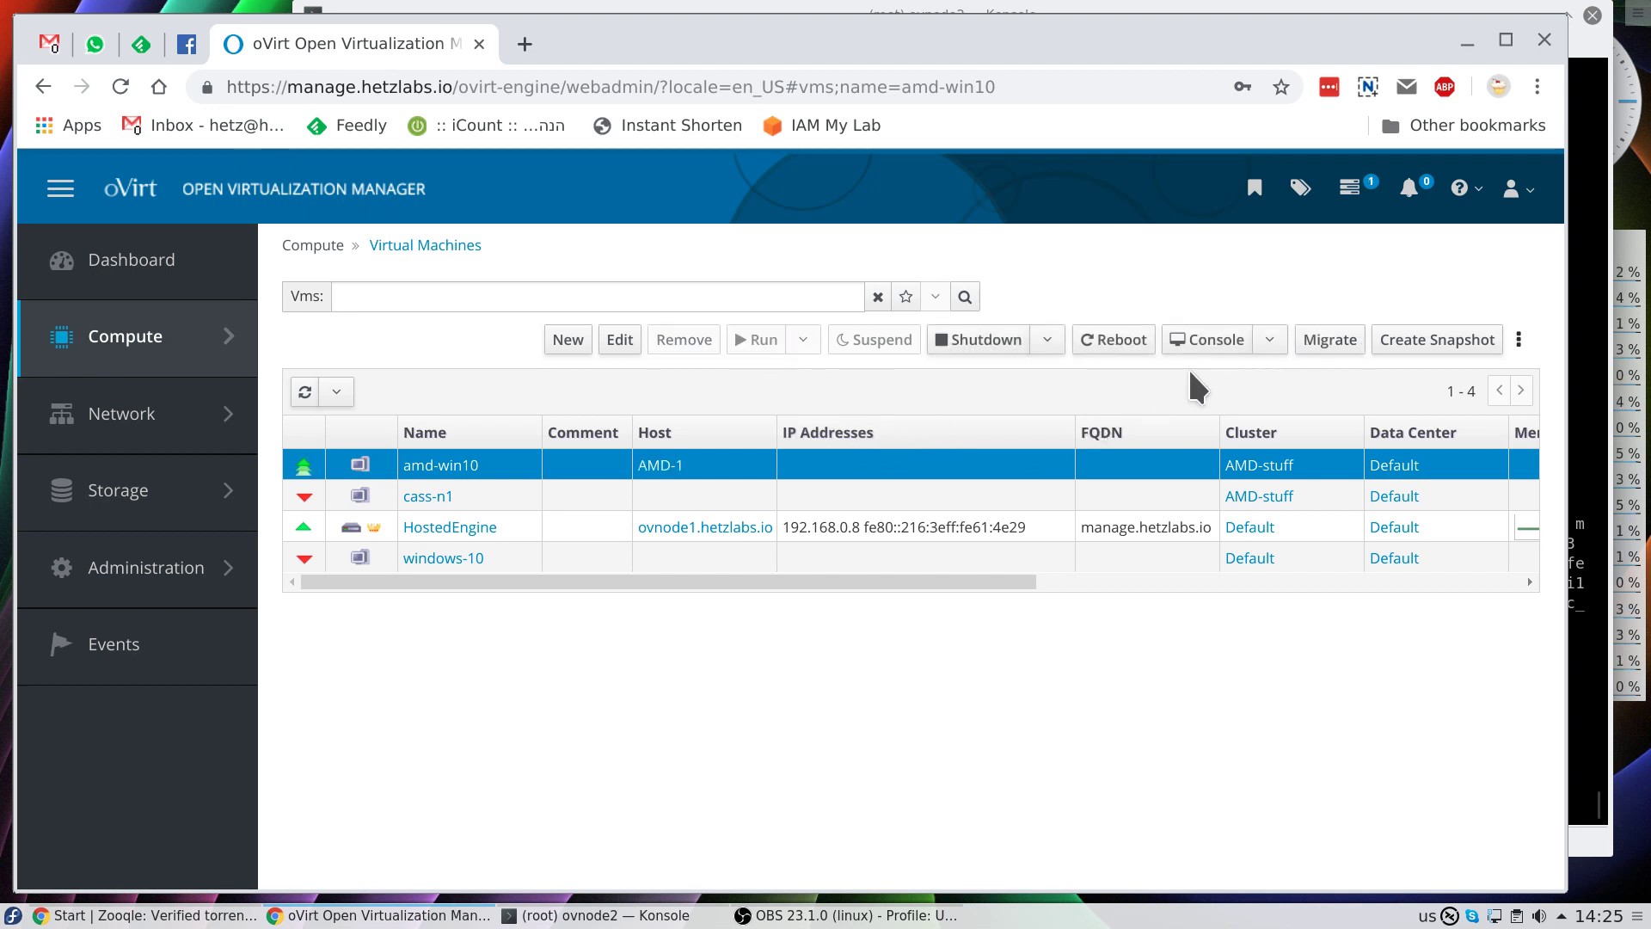
pyautogui.click(1207, 339)
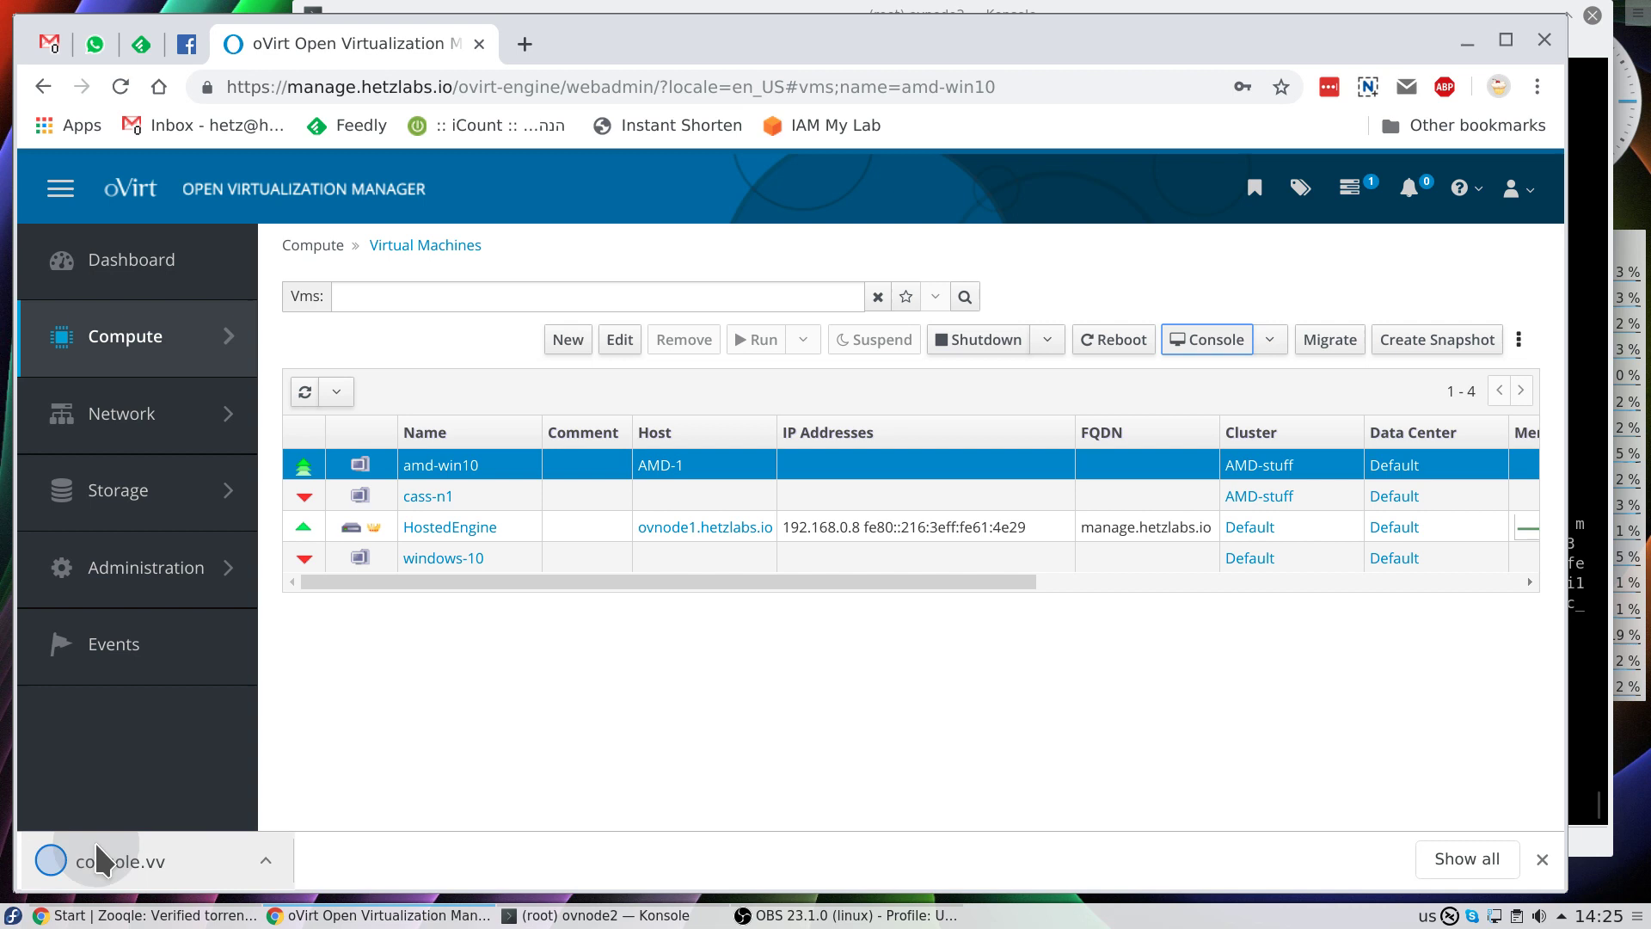
pyautogui.click(148, 860)
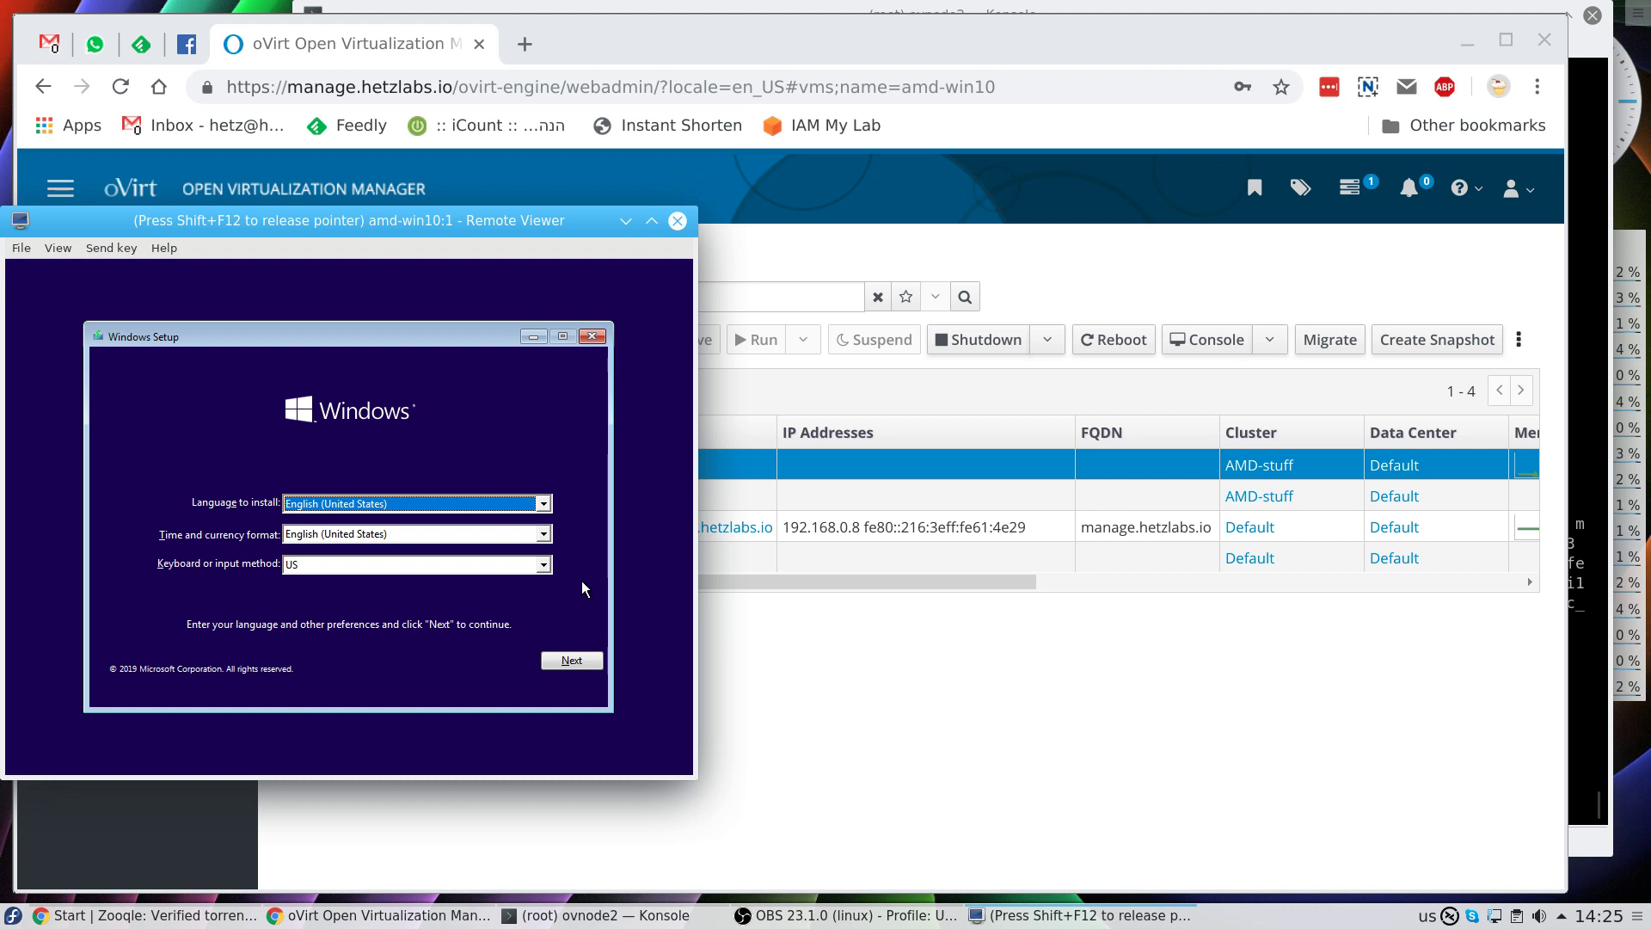
pyautogui.moveTo(558, 552)
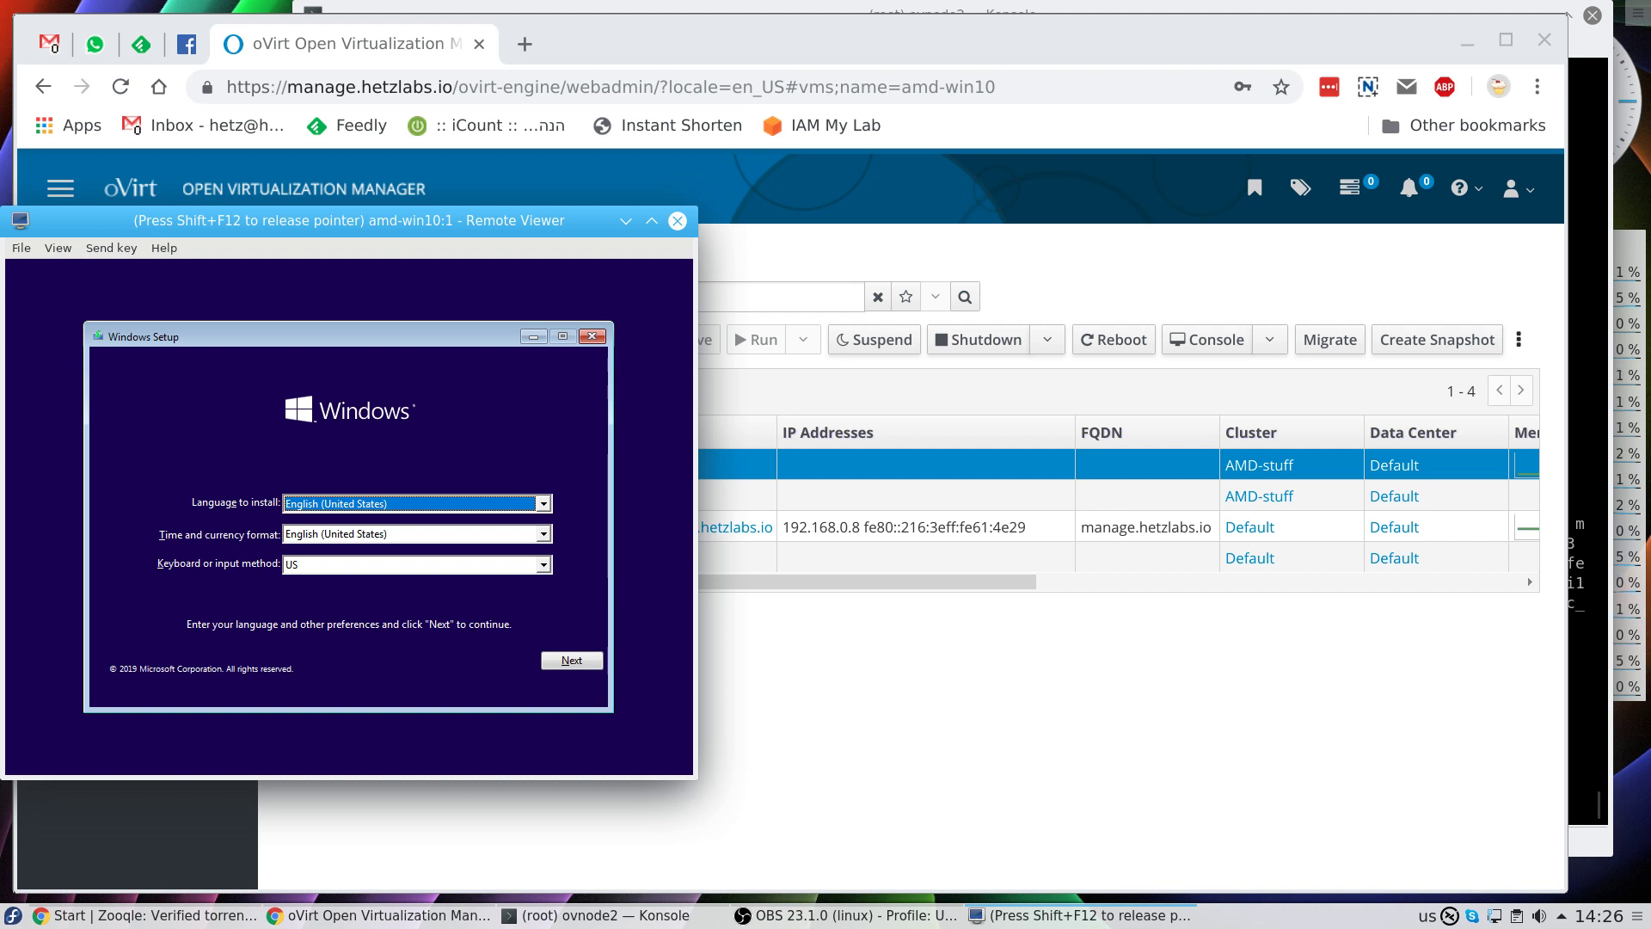
pyautogui.moveTo(148, 523)
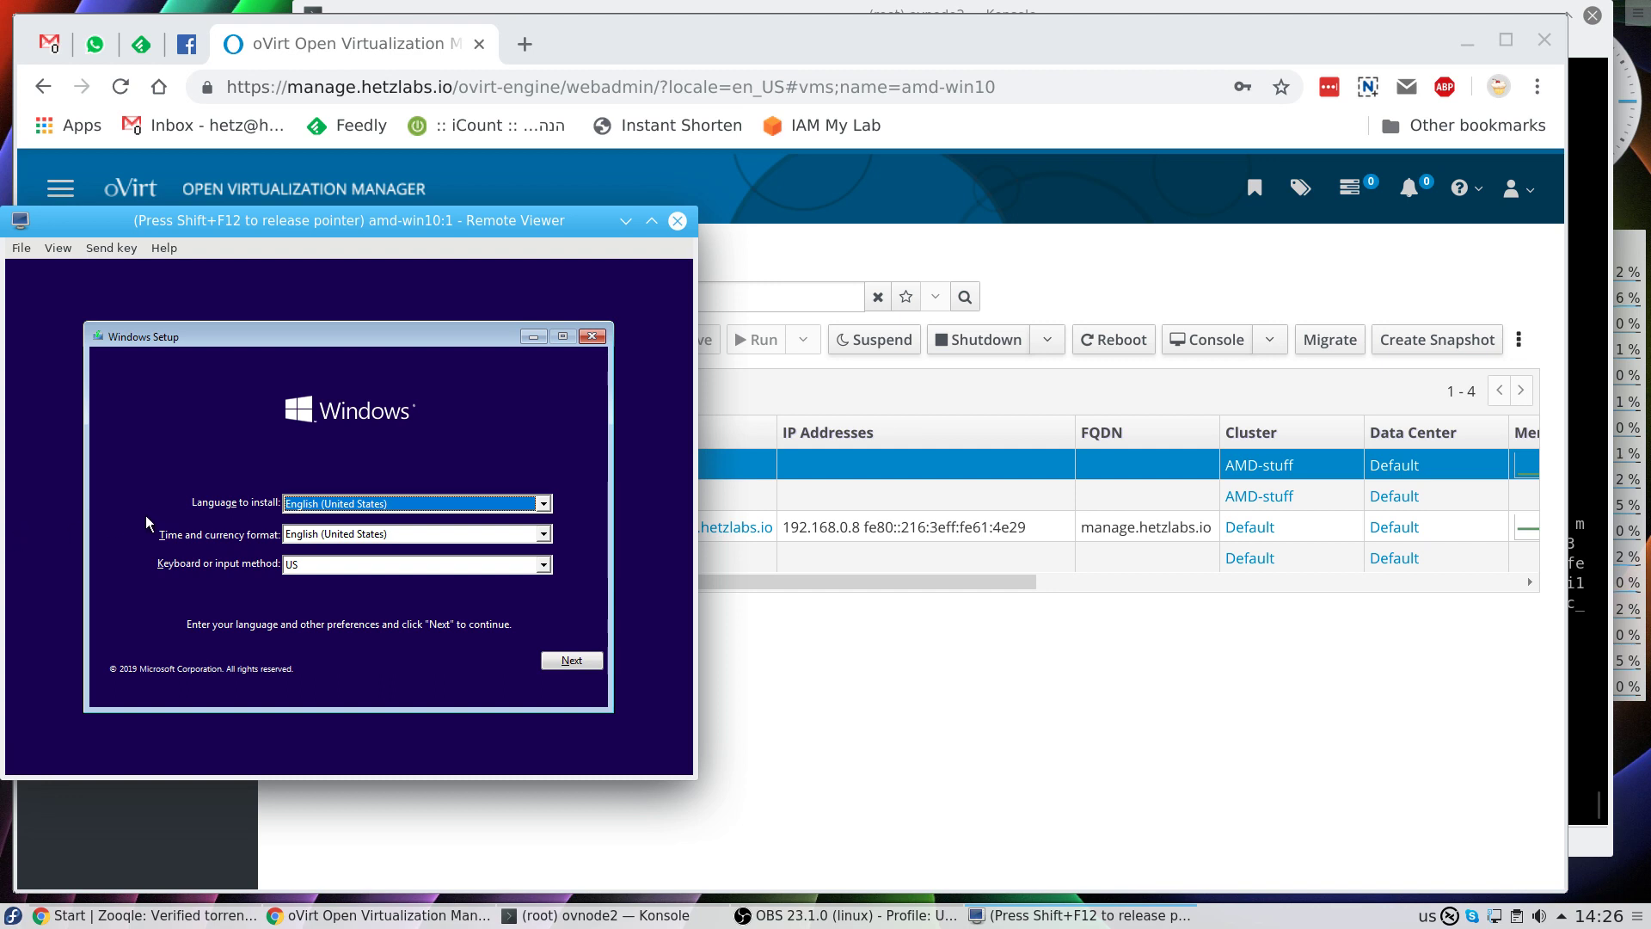